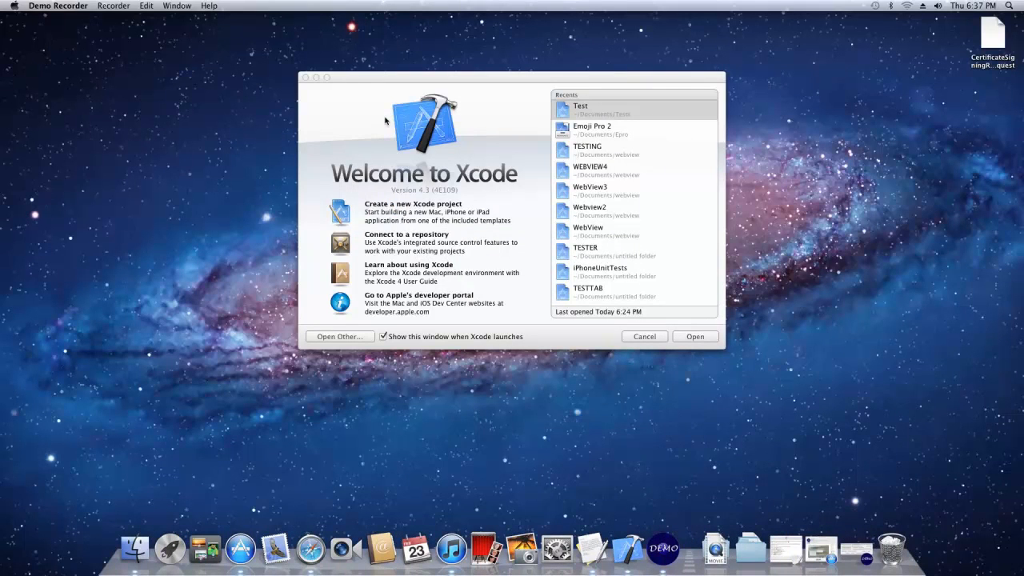
mouse_move(387, 134)
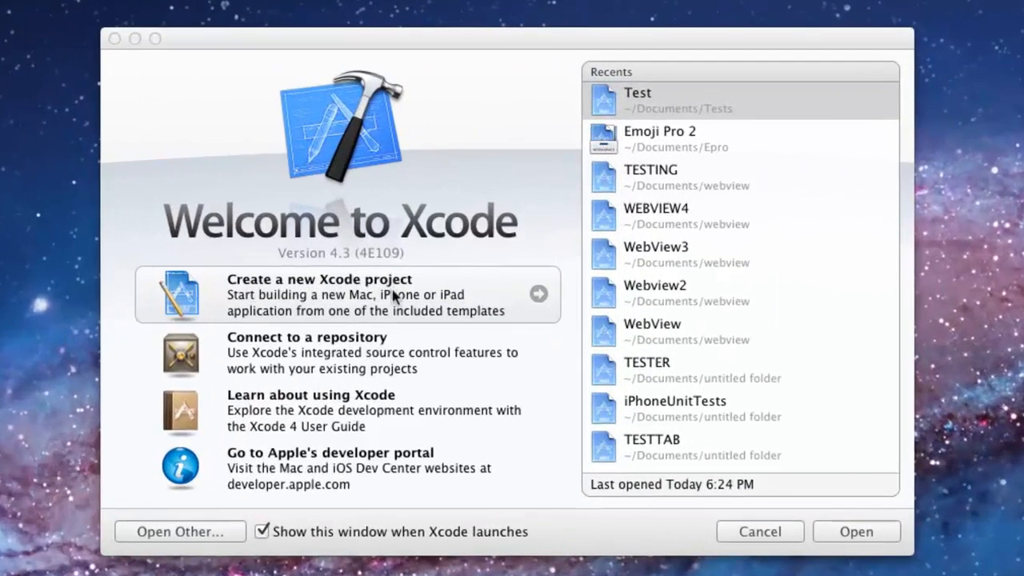
- Choose 'Create a new Xcode project' in the Welcome to Xcode window
click(320, 293)
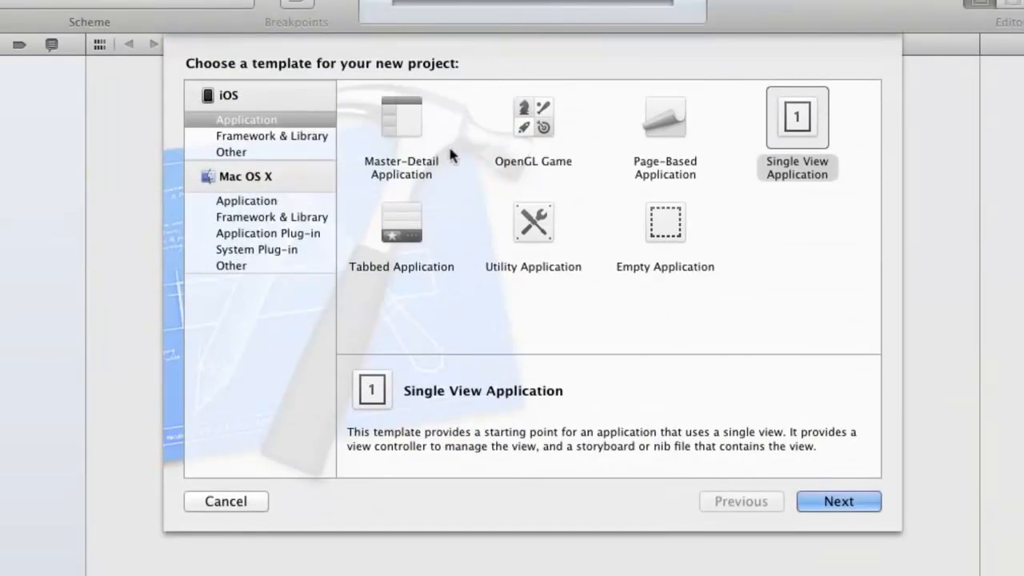
- Pick the Single View Application template and name the product First iPhone App
click(796, 117)
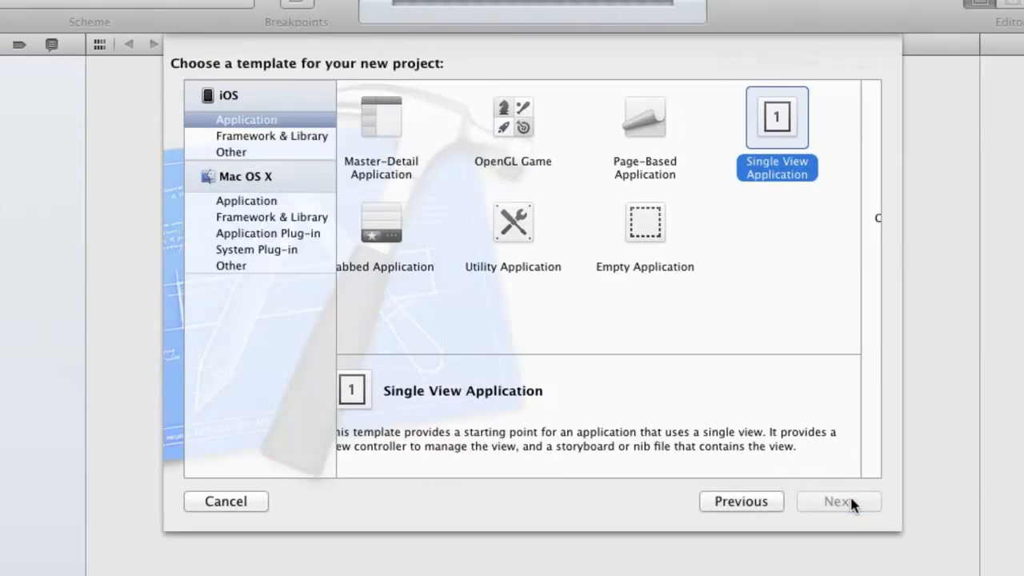
click(838, 501)
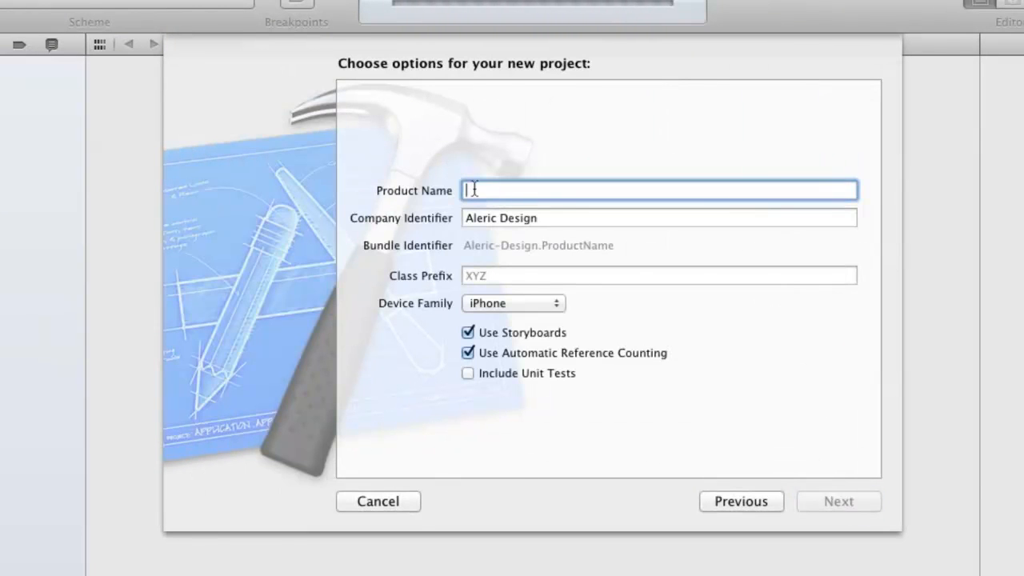
text(First iPhone APp)
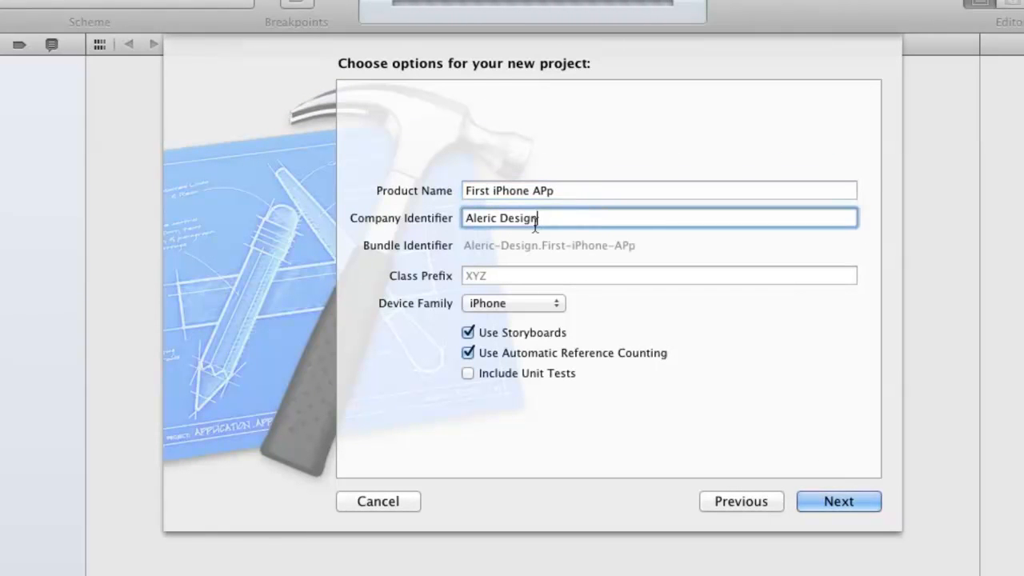
click(660, 191)
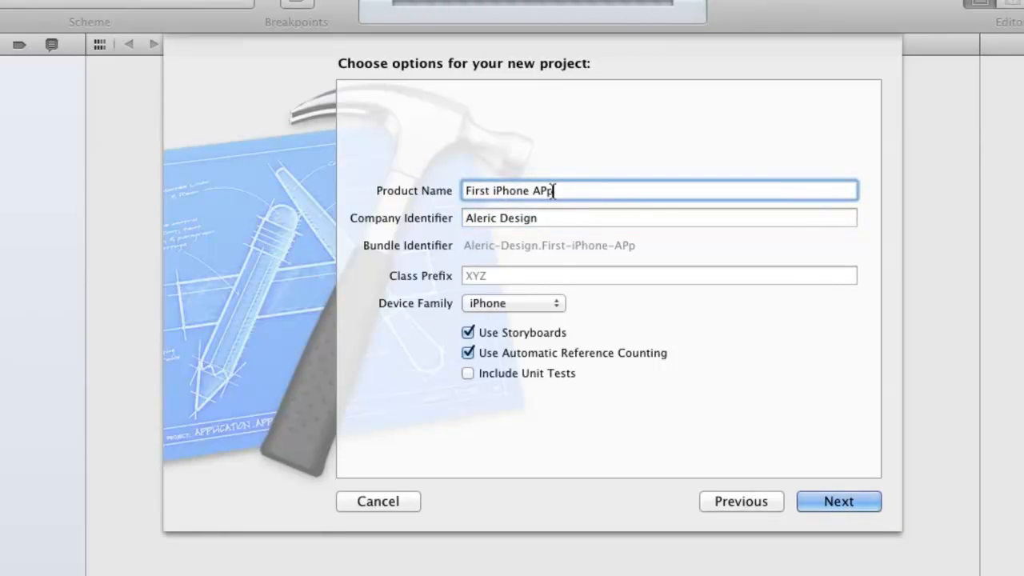
text(App)
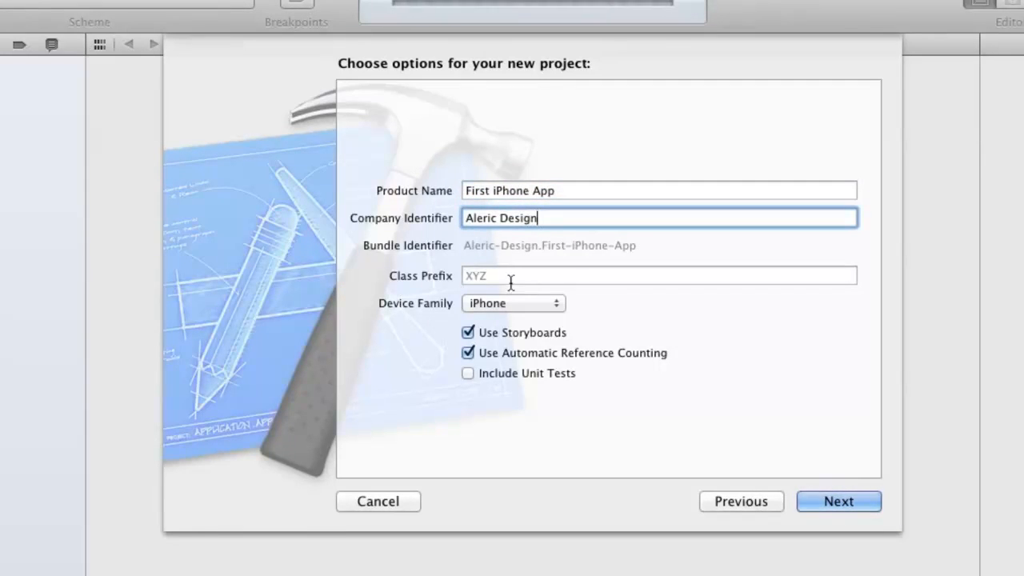
- Keep iPhone as the device family and create the project in the Tests folder
click(512, 303)
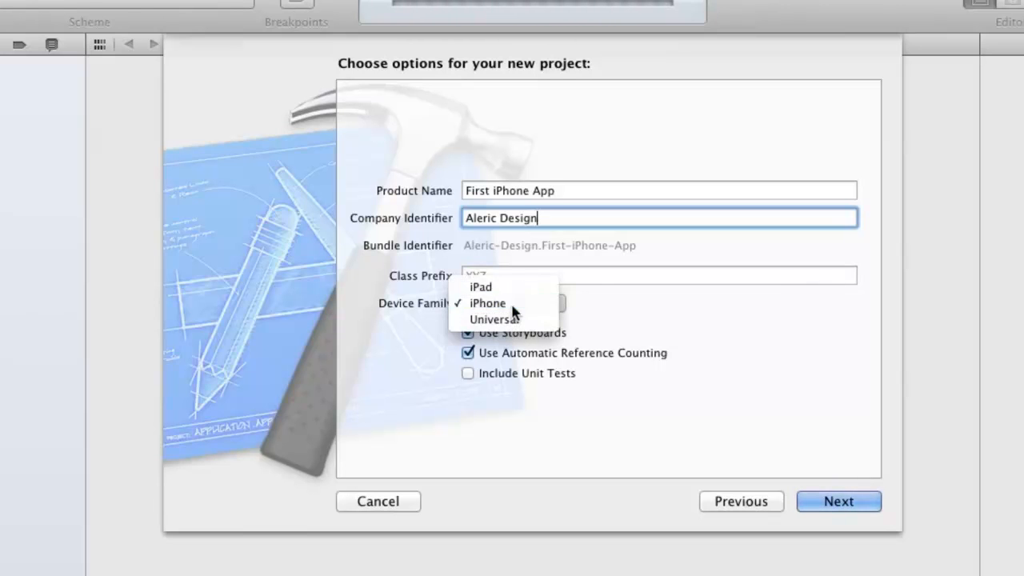
click(487, 302)
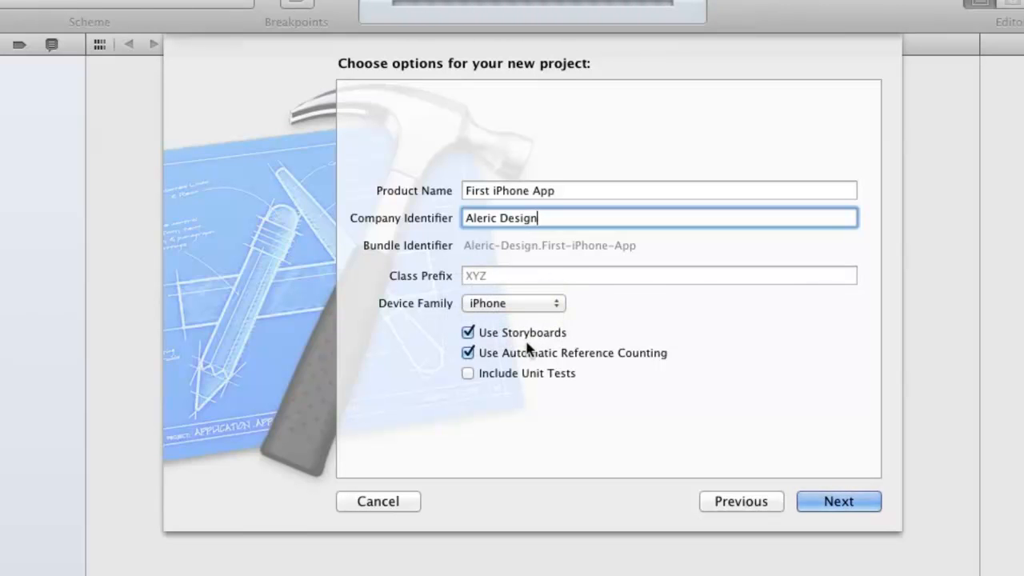
mouse_move(552, 360)
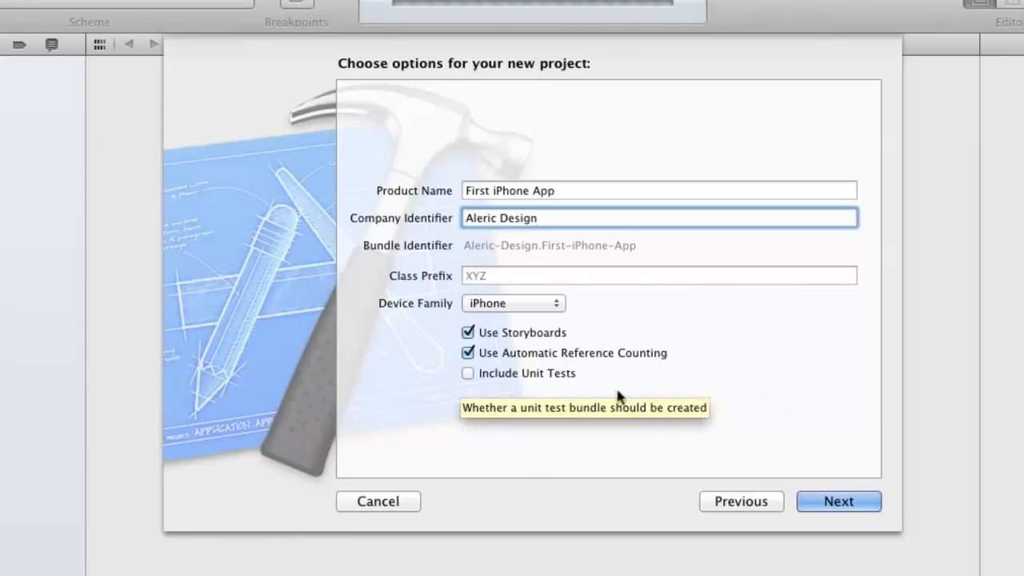
click(838, 501)
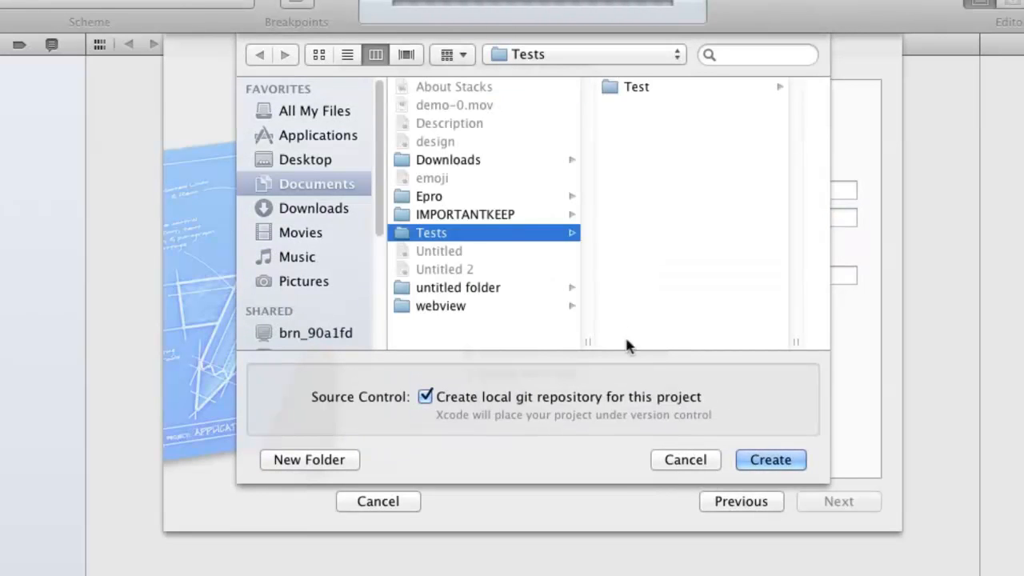
mouse_move(770, 460)
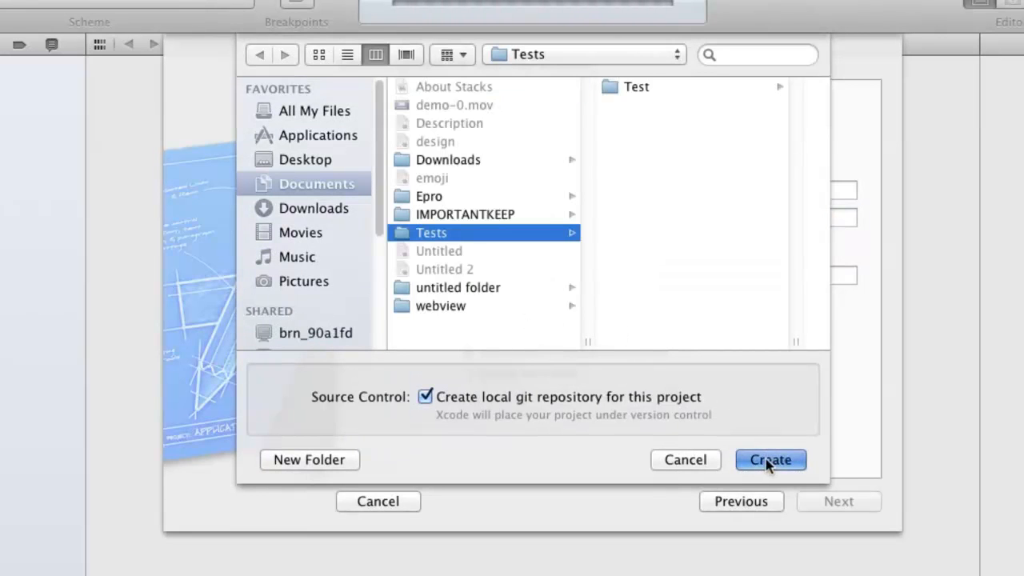
click(770, 459)
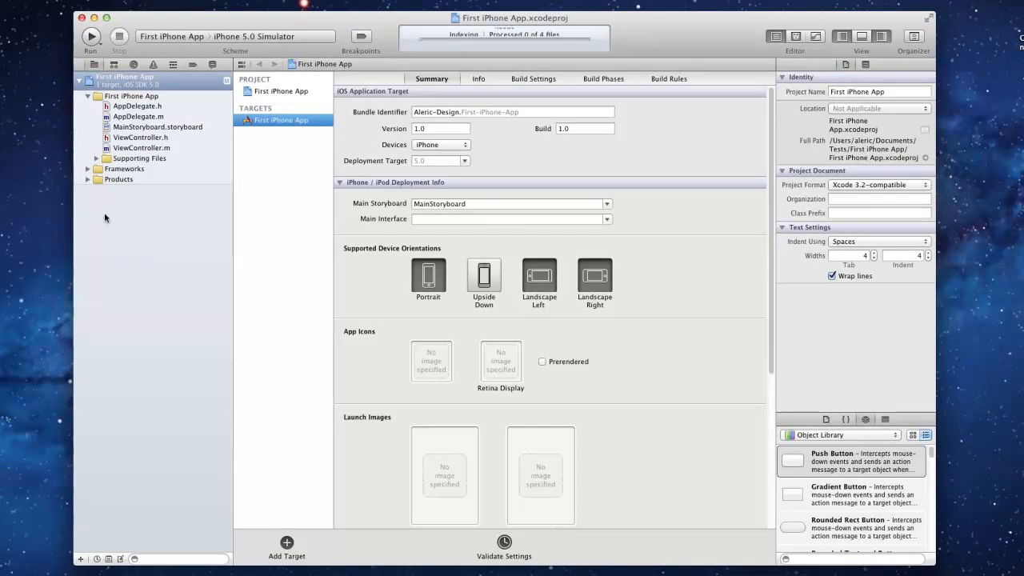
mouse_move(662, 301)
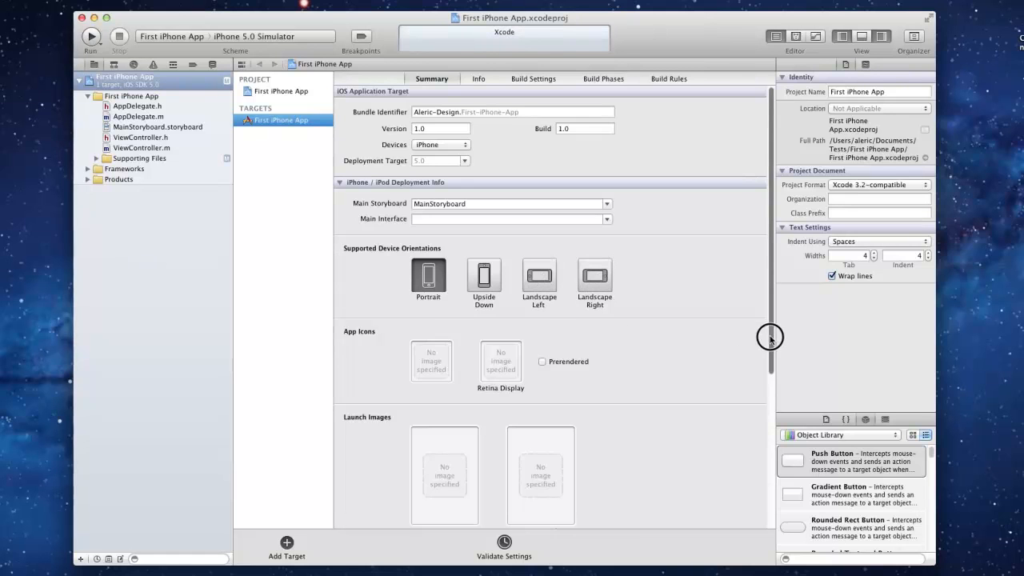
scroll(down, 3)
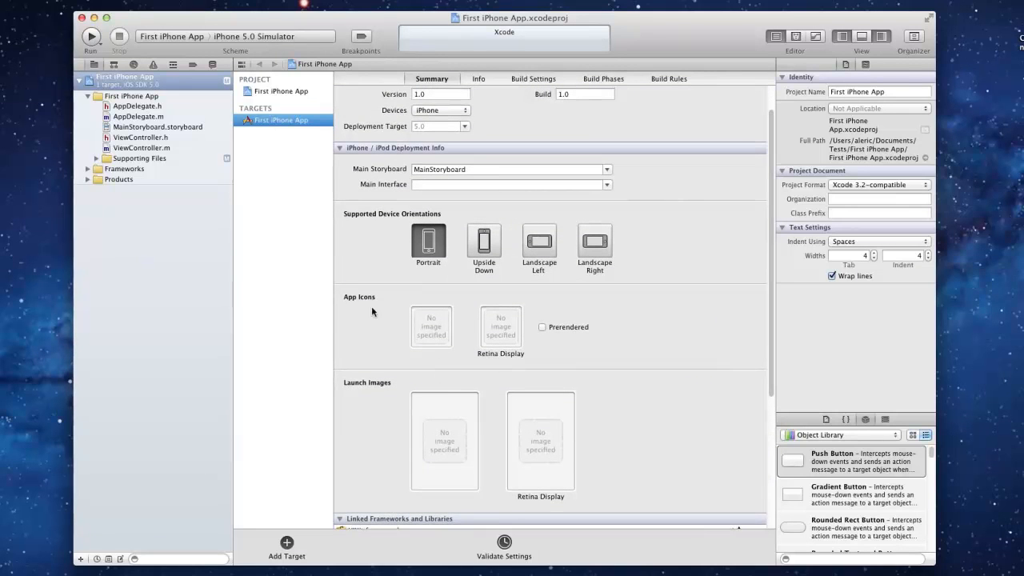
- Set Icon.png from Pictures/AppLessons as the standard app icon
right_click(430, 326)
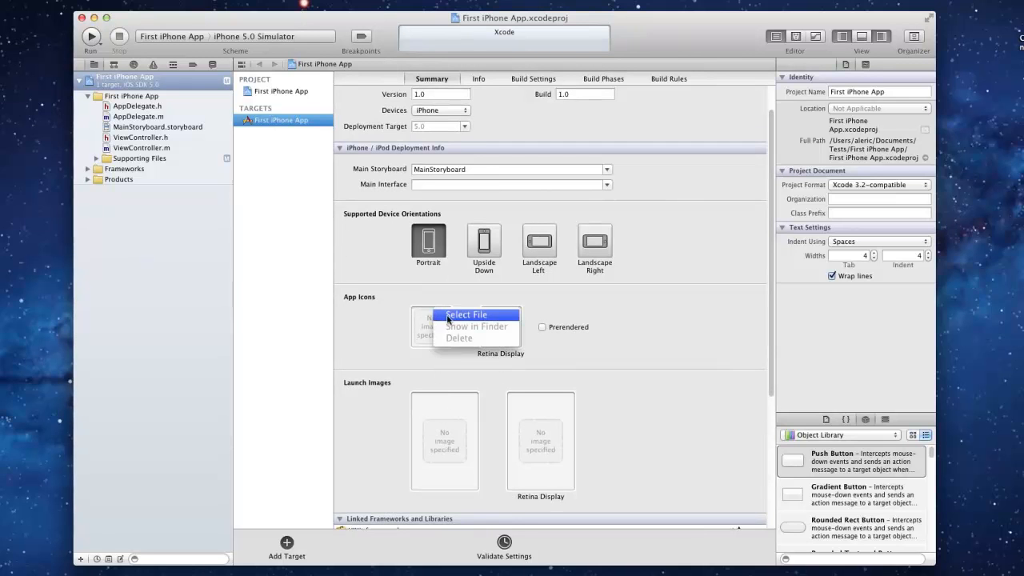
click(466, 314)
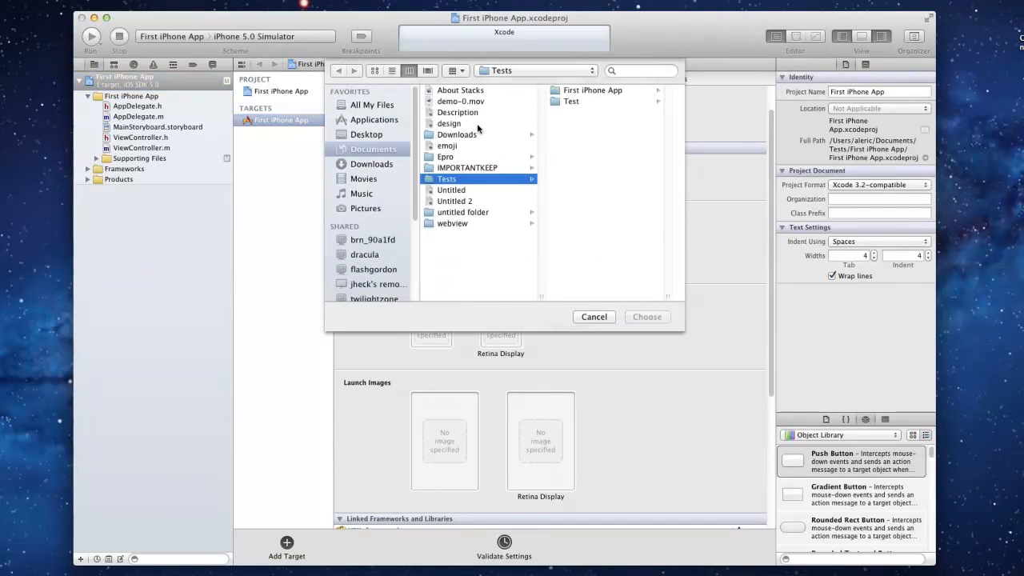
click(366, 208)
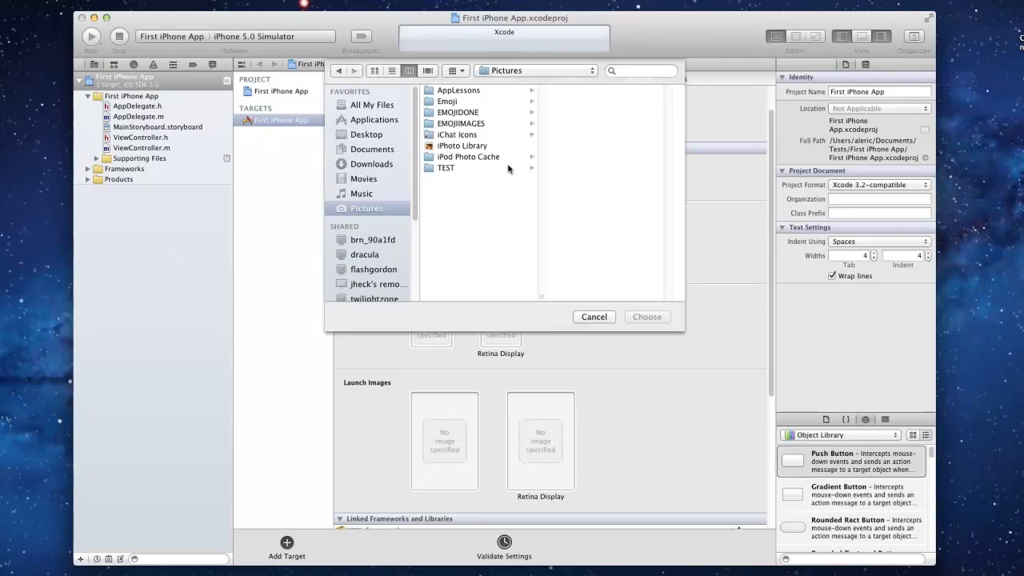
click(458, 89)
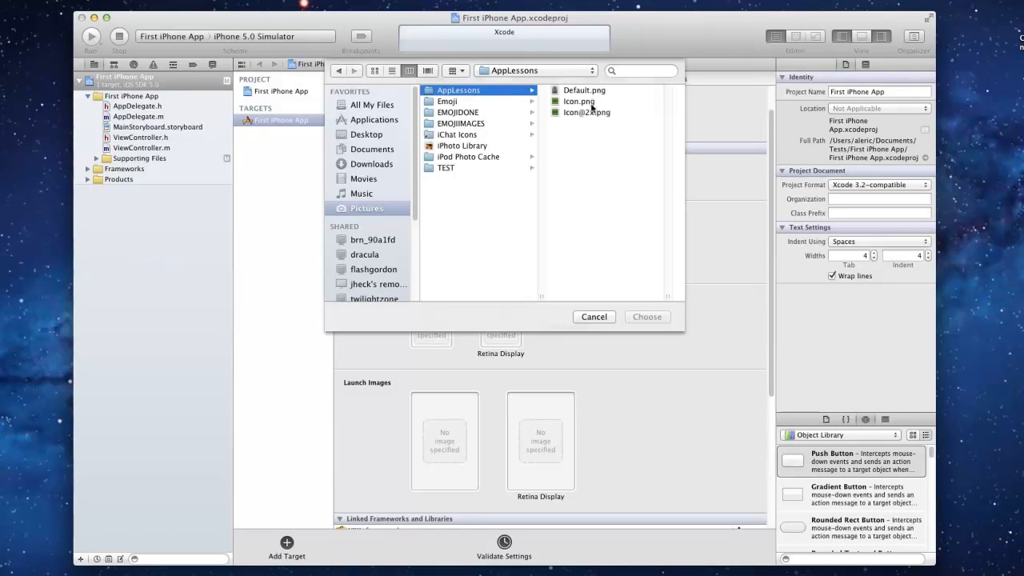
click(579, 101)
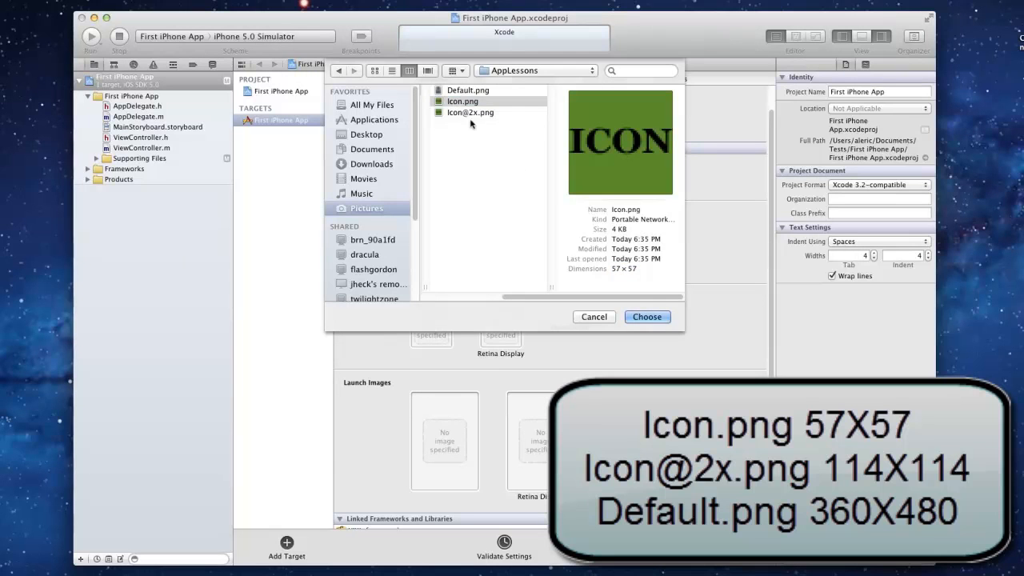
click(470, 112)
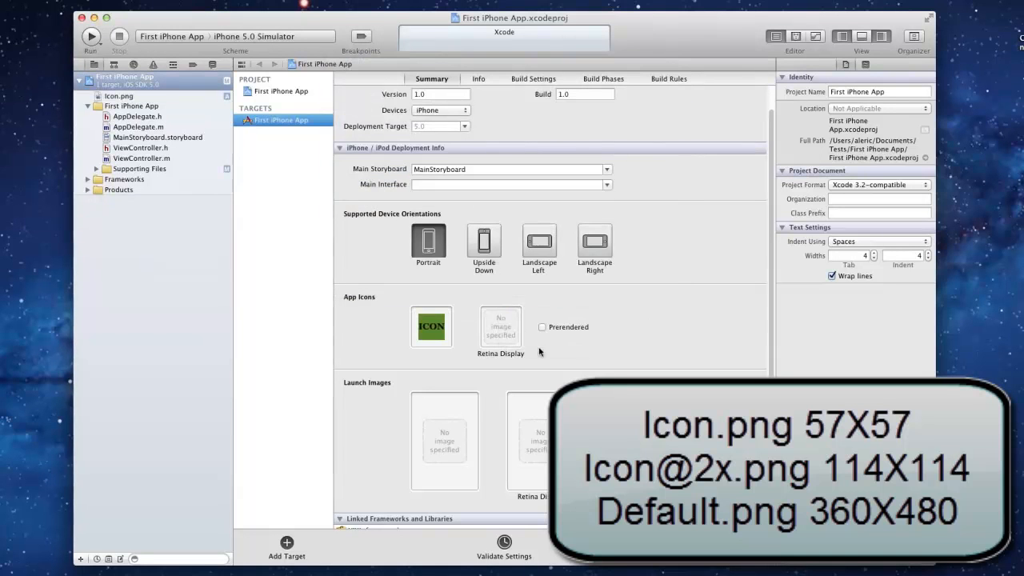
click(430, 327)
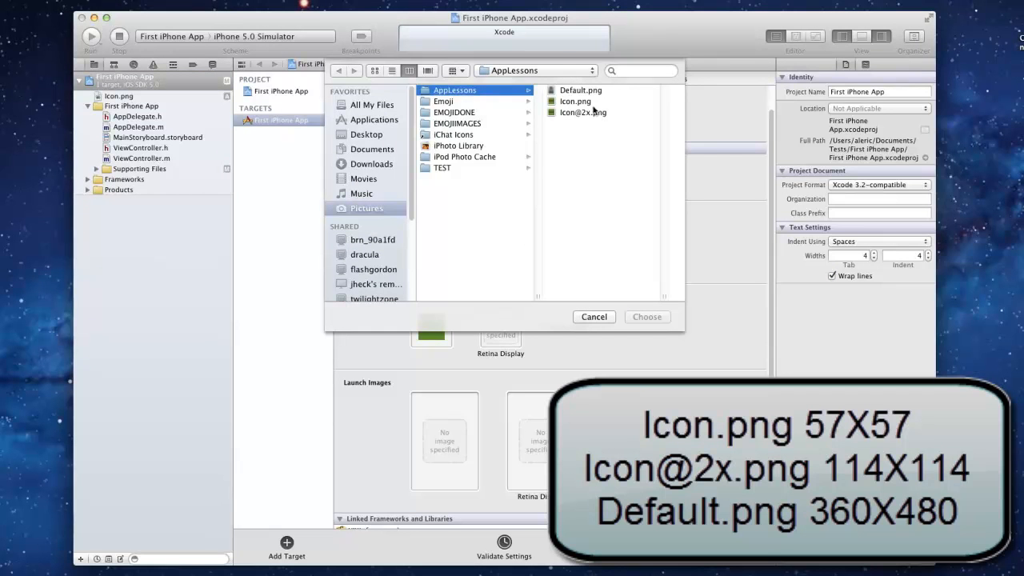
click(583, 112)
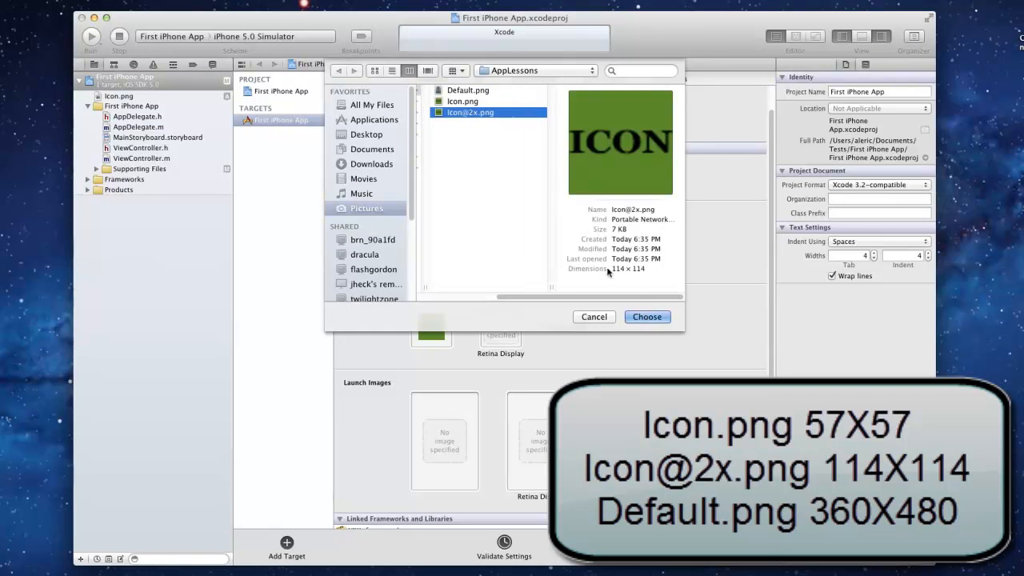
click(646, 317)
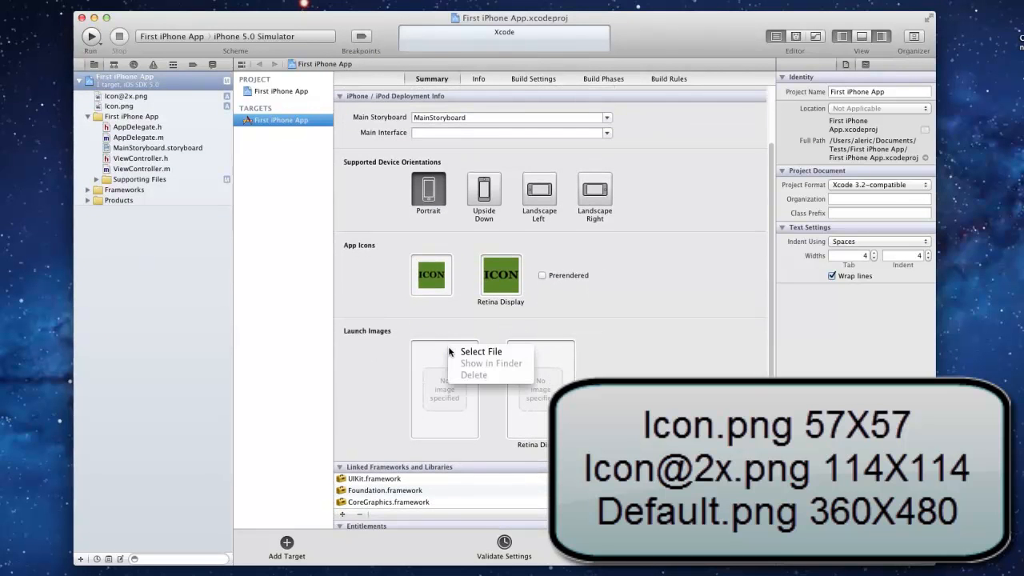
- Set Default.png as the standard launch image
click(481, 351)
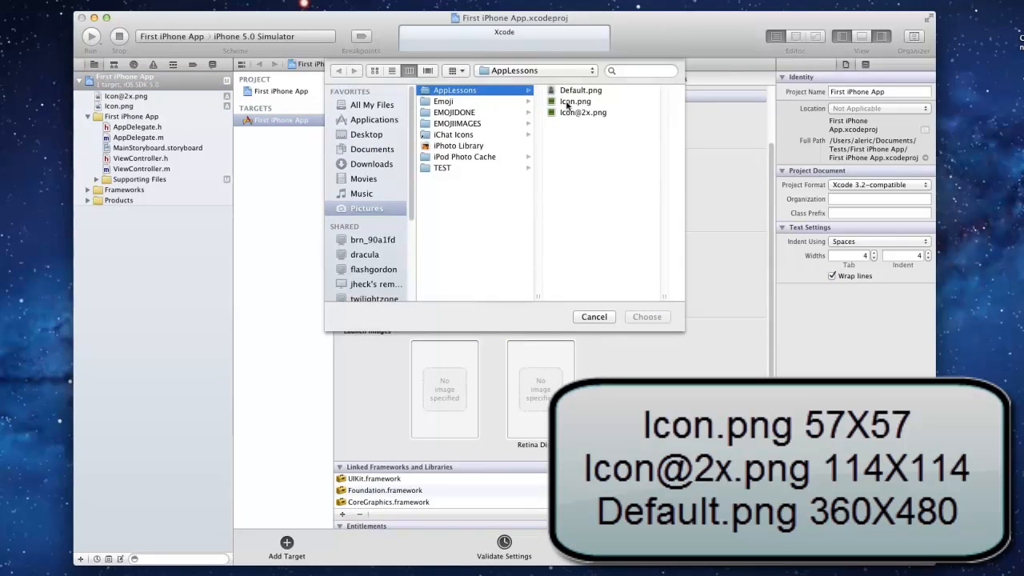
click(581, 90)
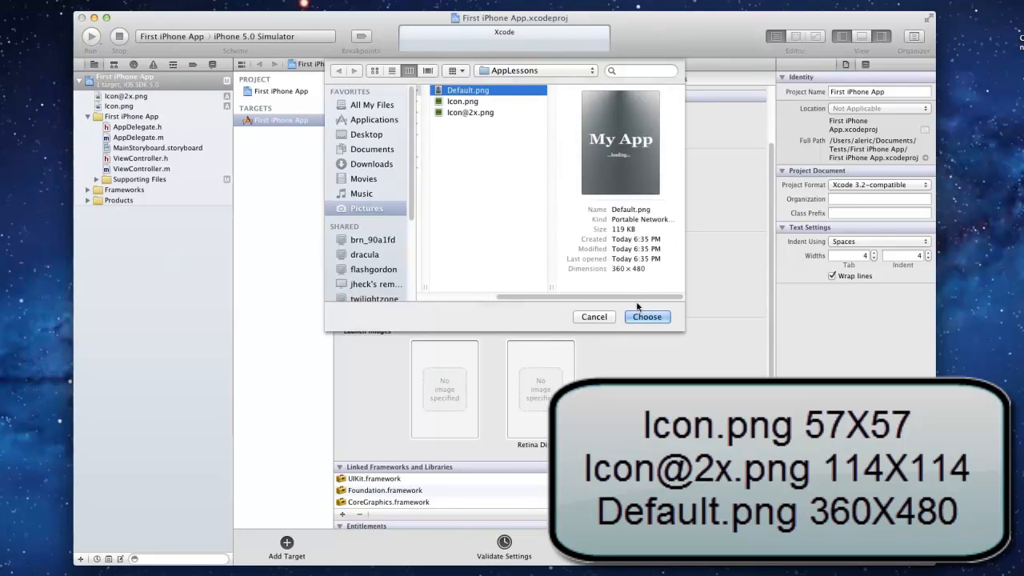
click(647, 316)
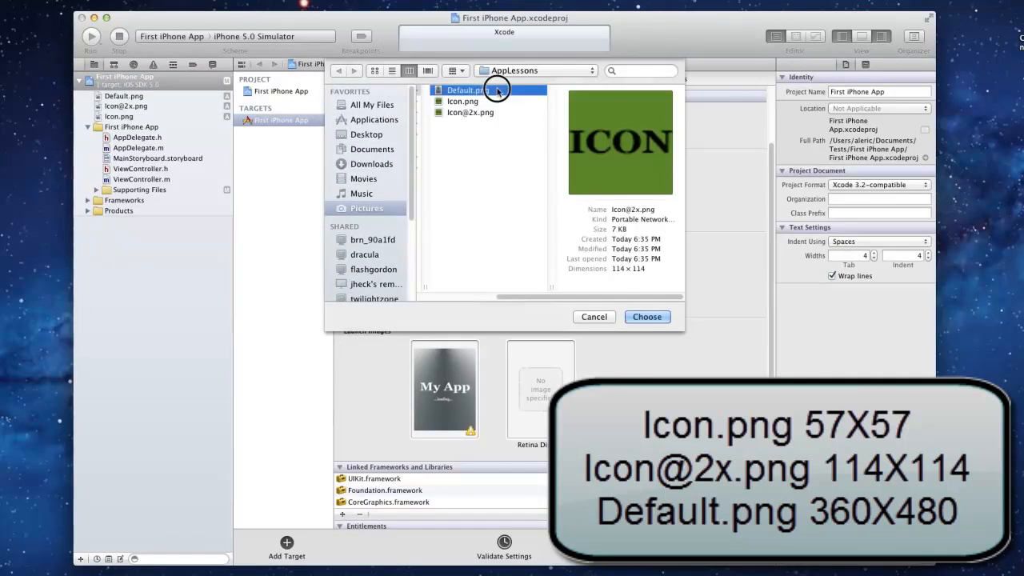
click(646, 317)
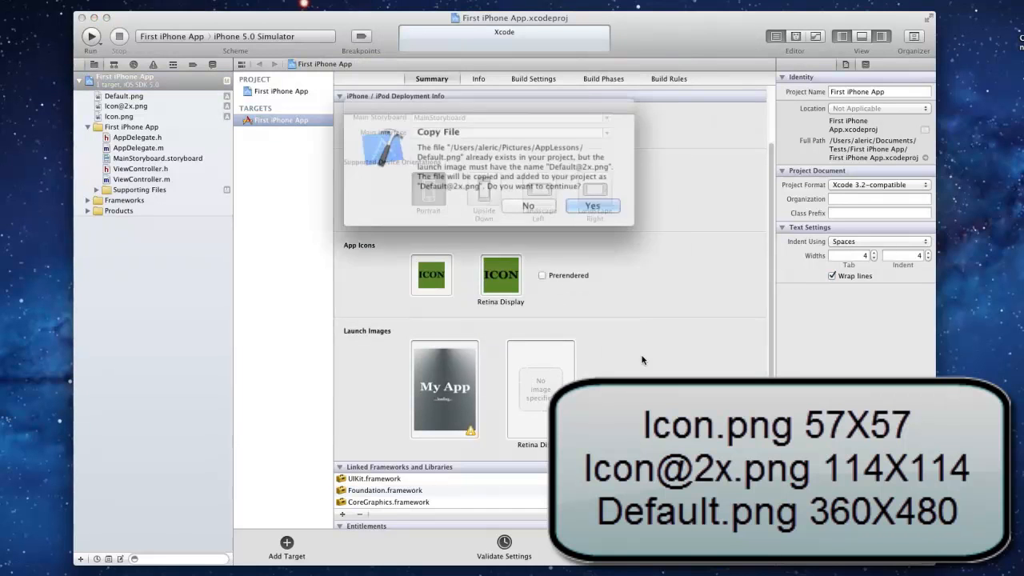
click(591, 206)
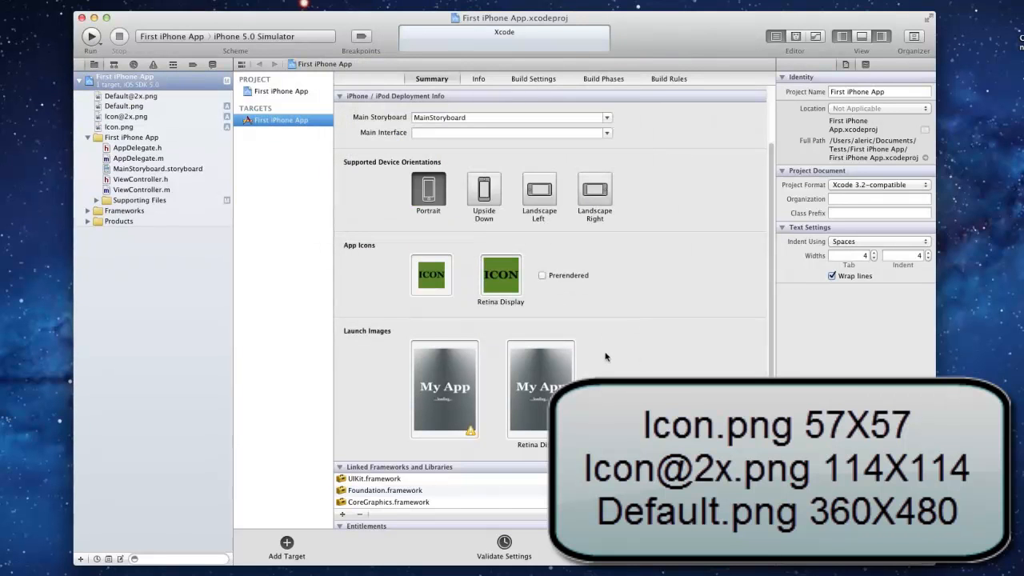
scroll(down, 3)
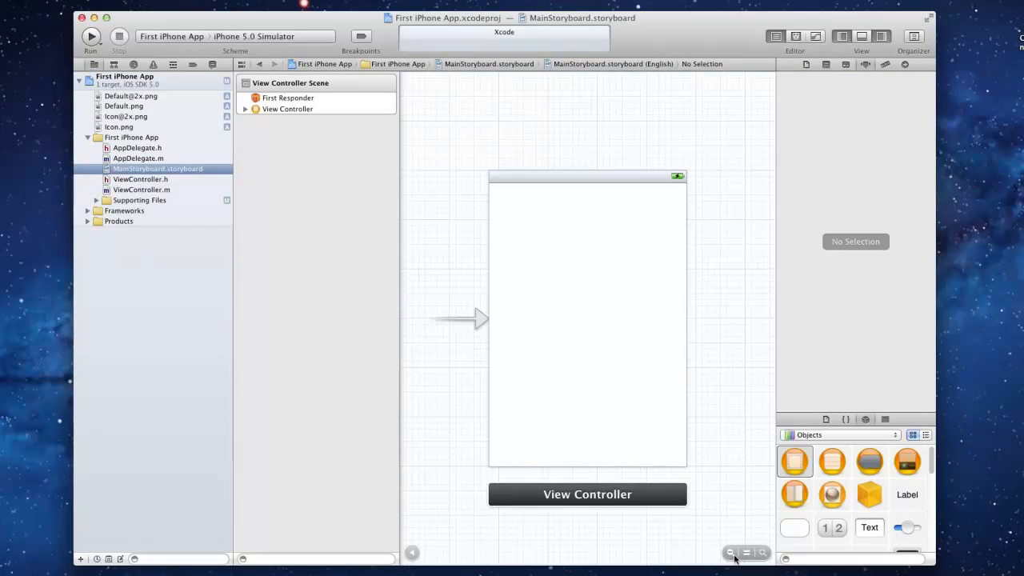
- Title the screens' navigation bars First Window and Second Window, and add a toolbar to the first
click(728, 552)
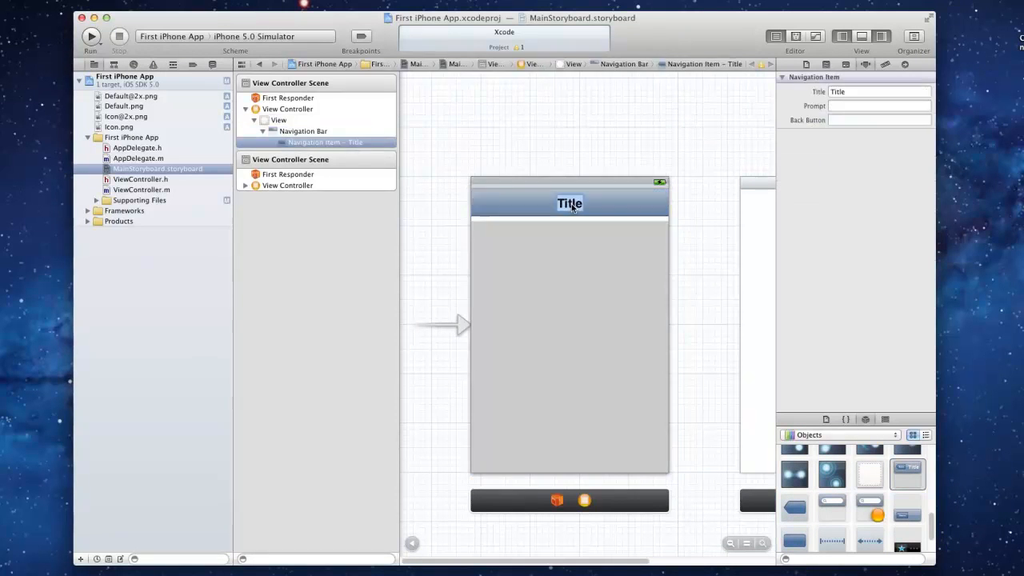
text(First Window)
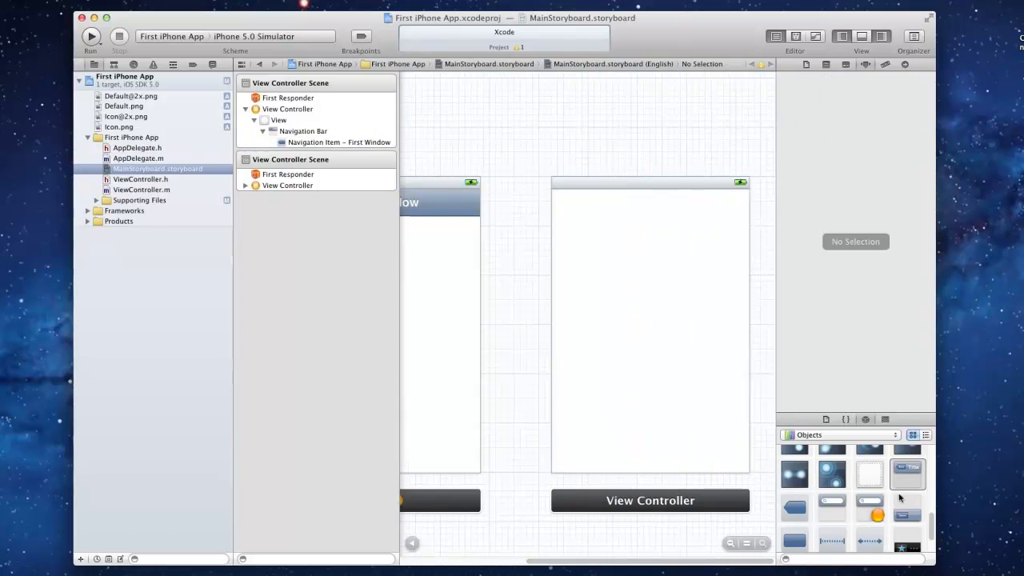
drag(907, 474, 649, 201)
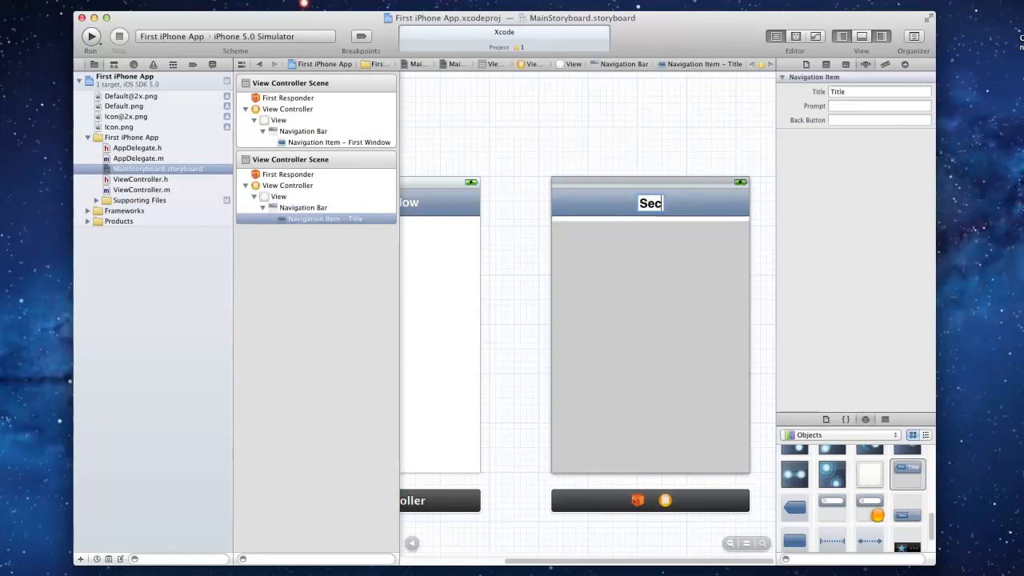
text(Second Window)
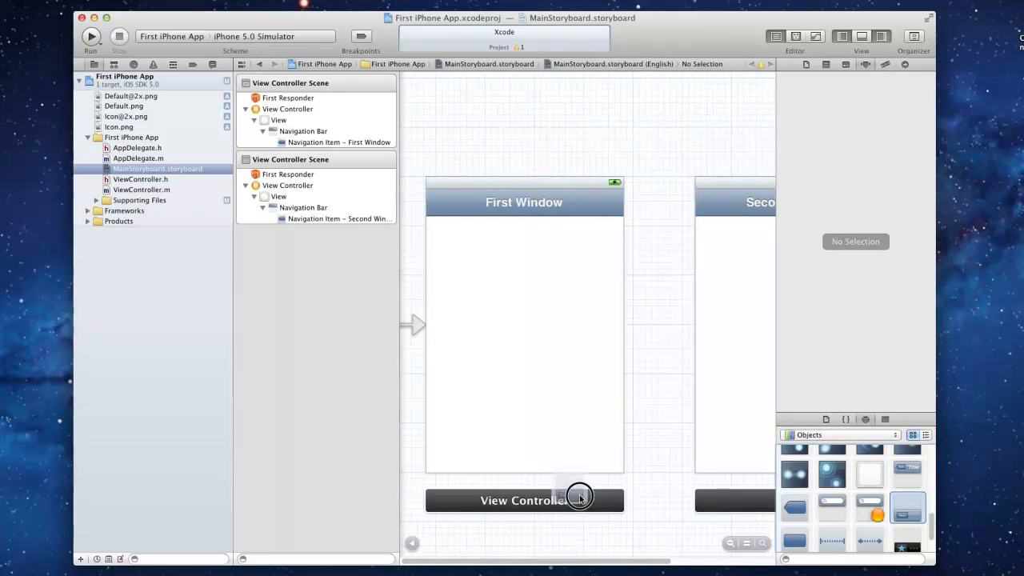
drag(580, 496, 594, 468)
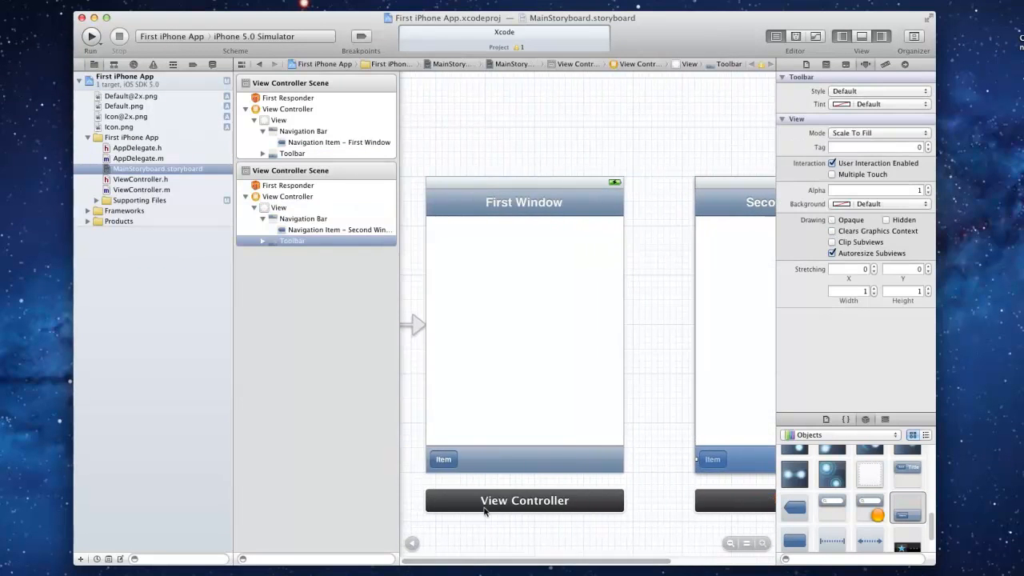
- Rename the first screen's toolbar Item button to Next Page
click(443, 459)
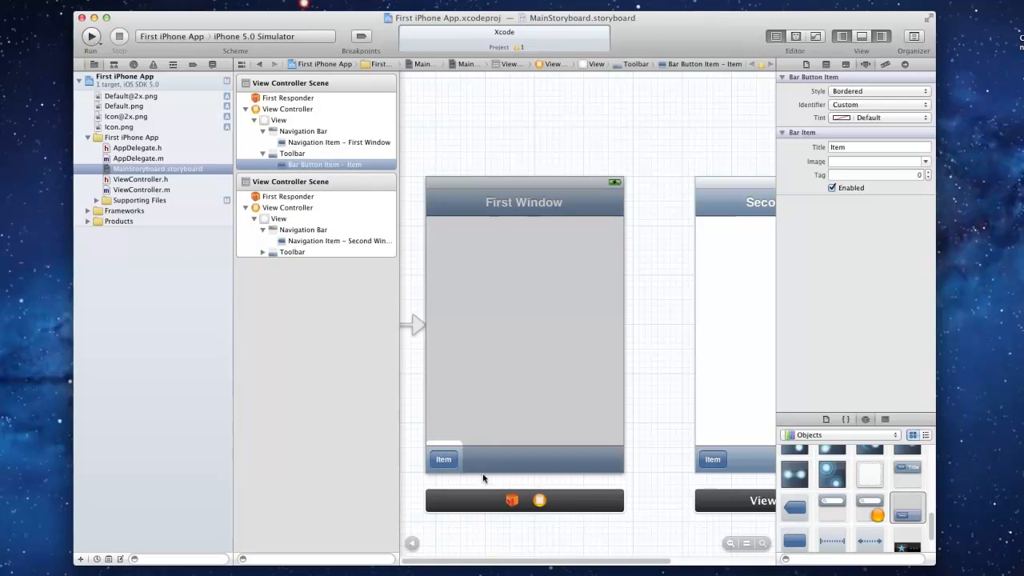
click(443, 458)
text(Next Pag)
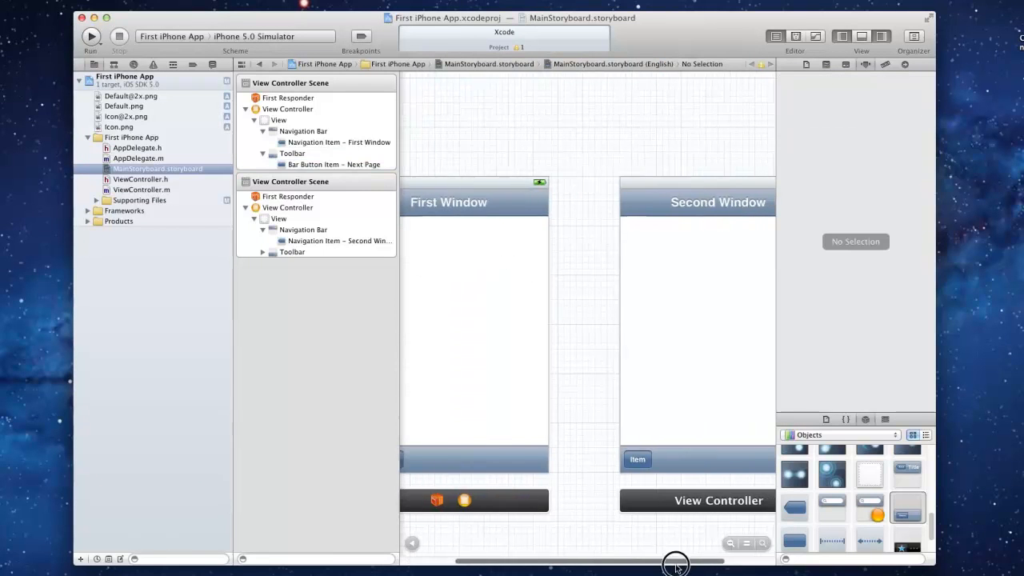
click(637, 458)
text(Back)
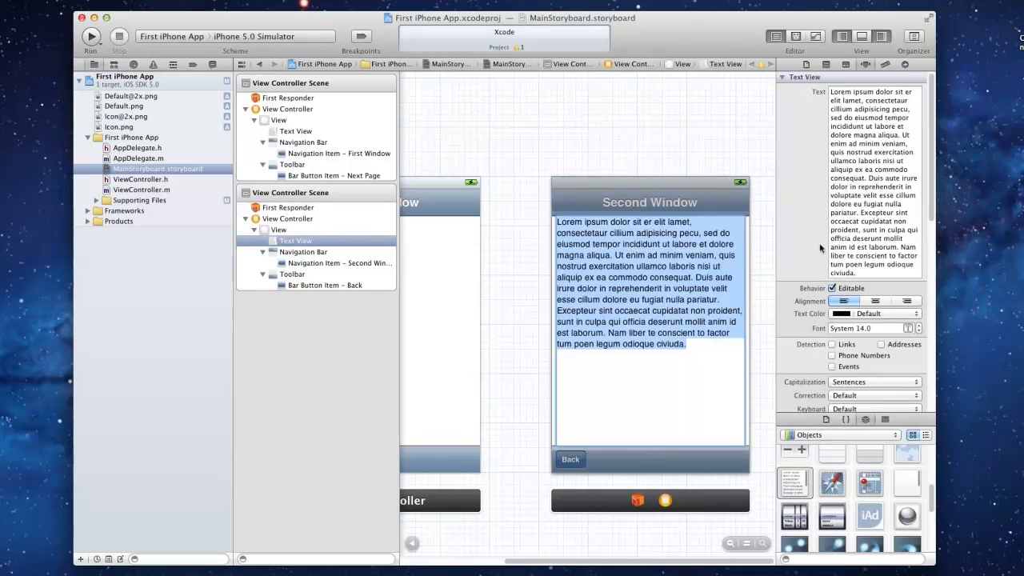
- Replace the text view's placeholder paragraph with 'YOUR TEXT 2 HERE.'
text(YOUR)
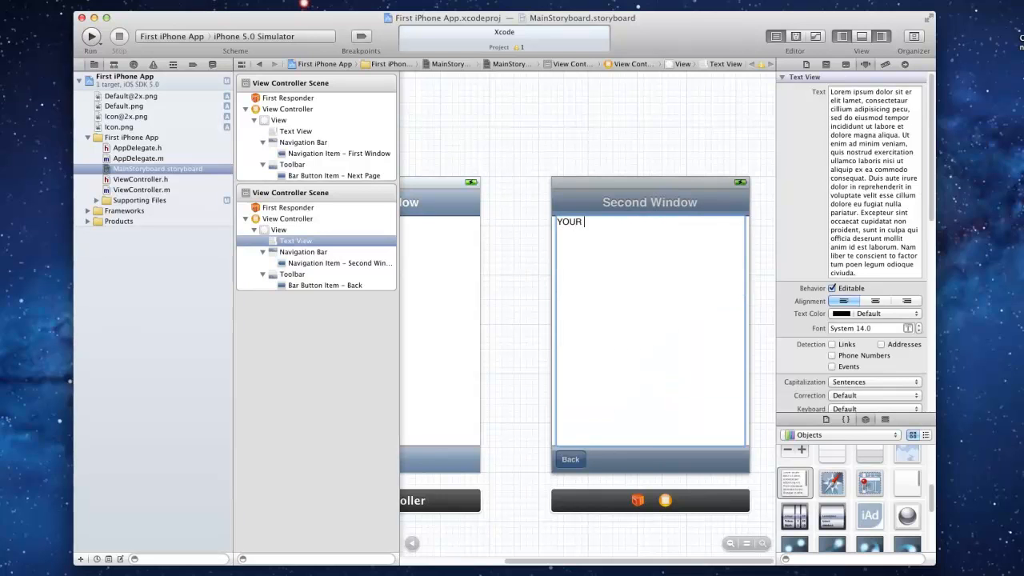
text(TEXT 2)
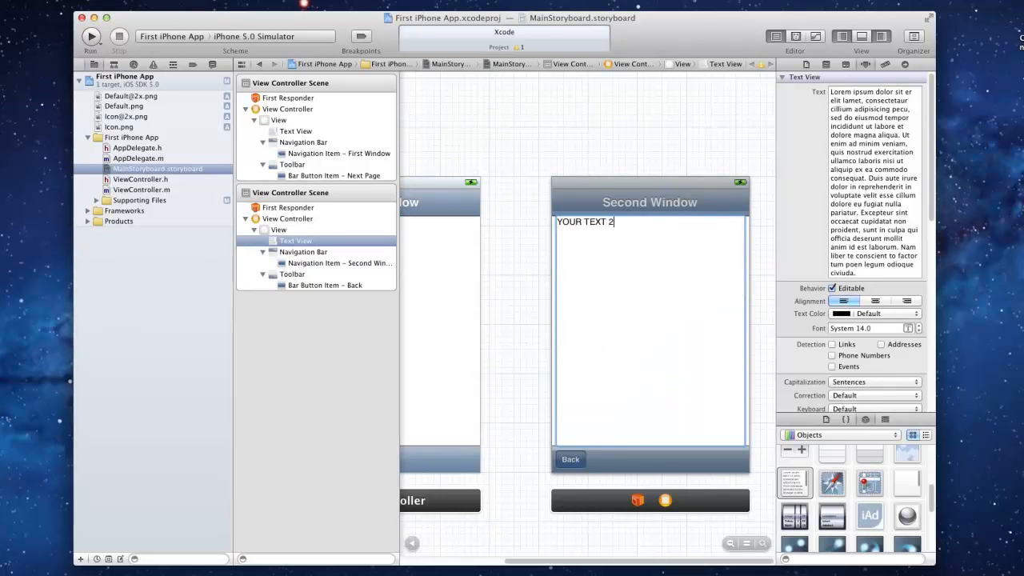
text(HERE...)
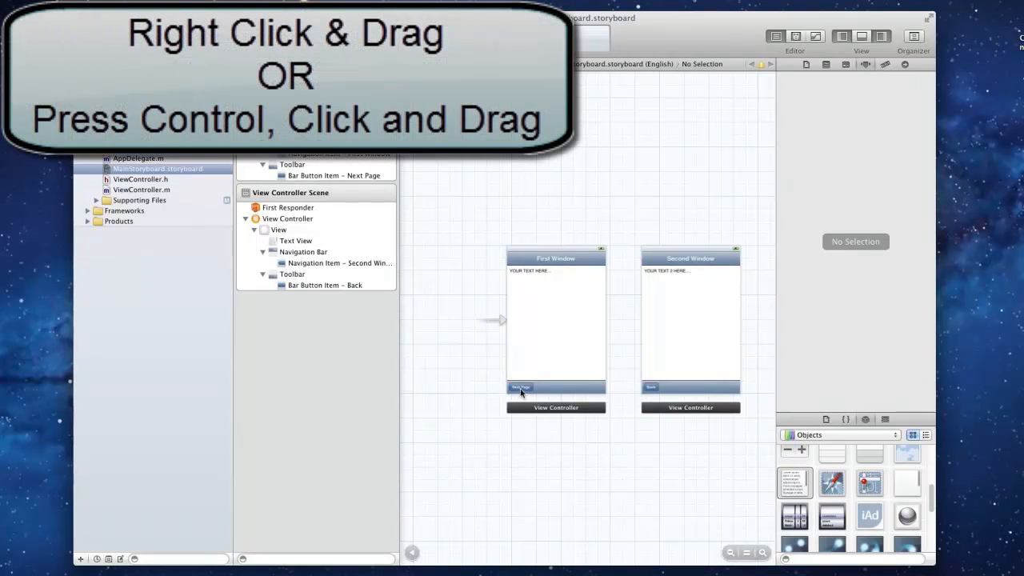
- Control-drag Next Page to Second Window and Back to the first screen as Modal segues
drag(521, 388, 692, 335)
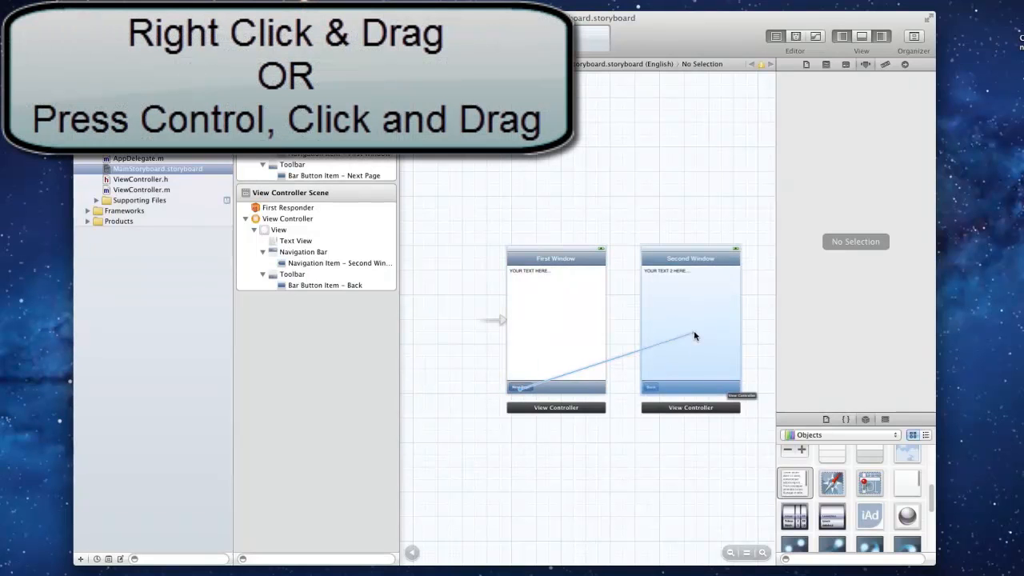
drag(520, 376, 696, 335)
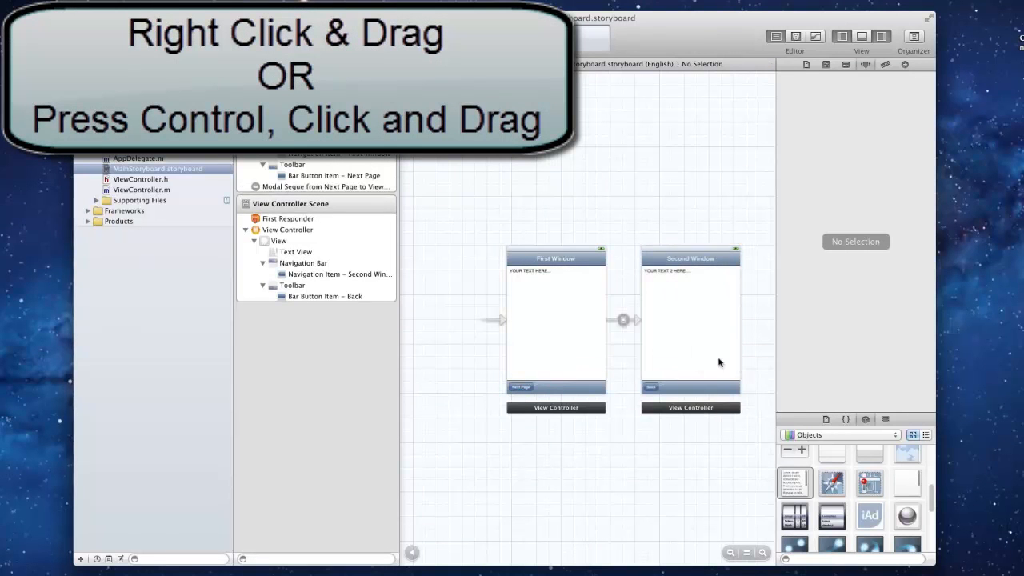
click(624, 320)
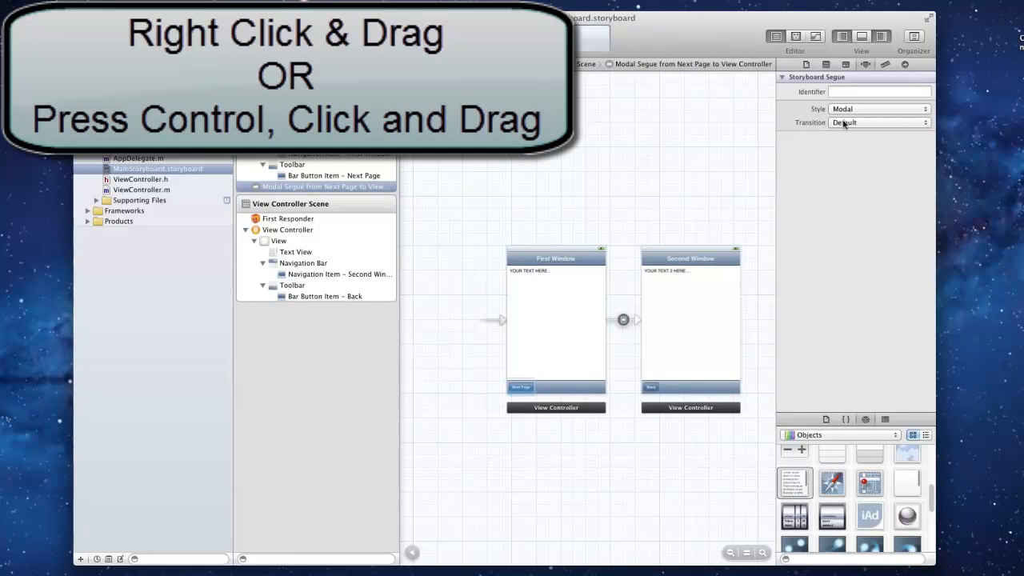
mouse_move(660, 387)
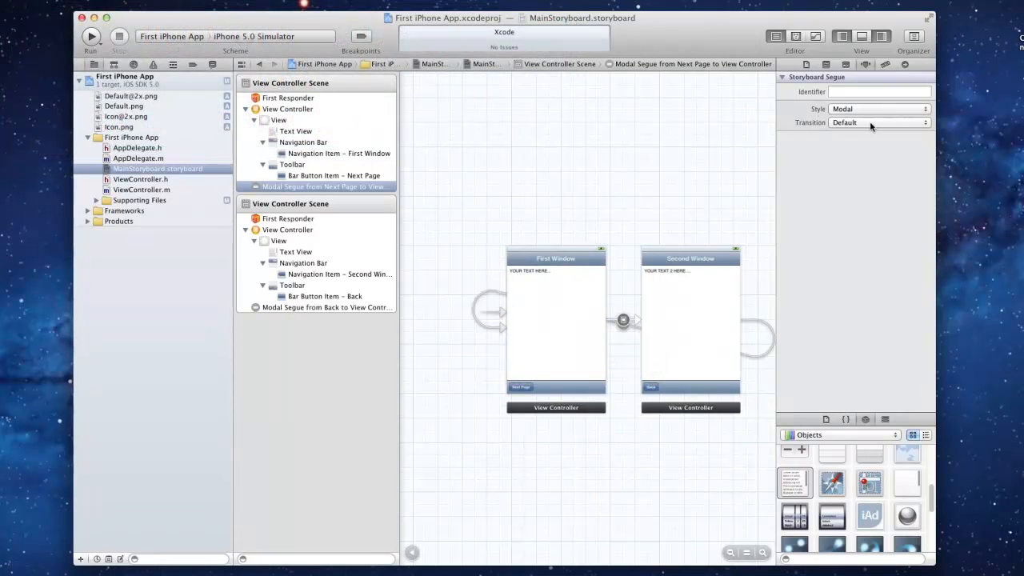
click(878, 123)
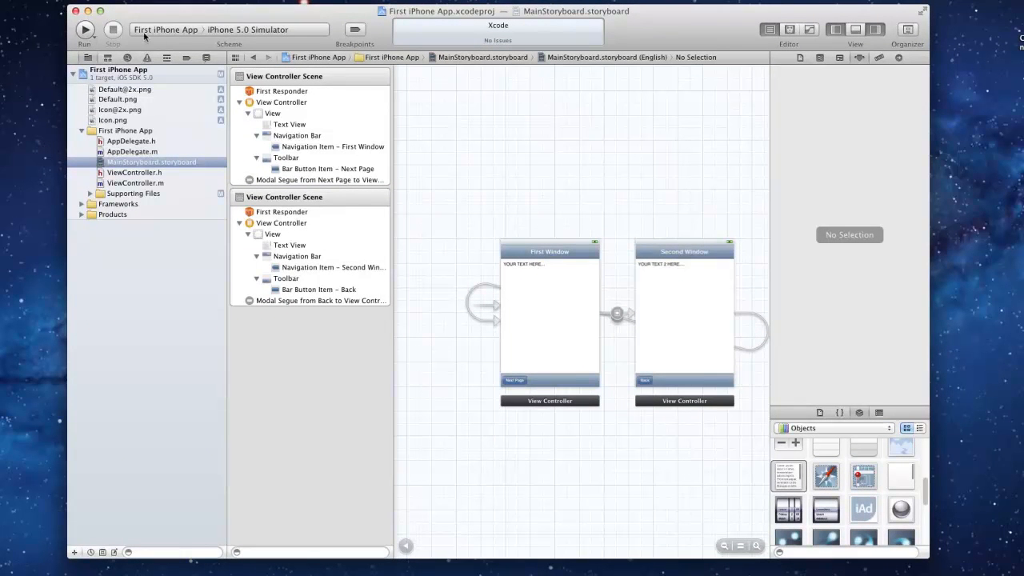
mouse_move(256, 29)
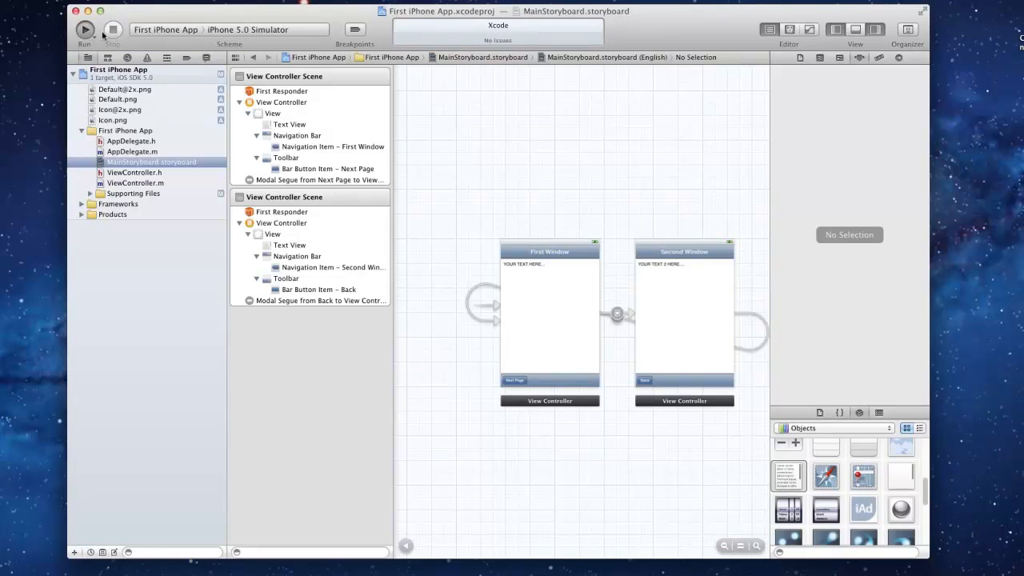
- Run First iPhone App with the iPhone 5.0 Simulator scheme and wait for the build
click(84, 30)
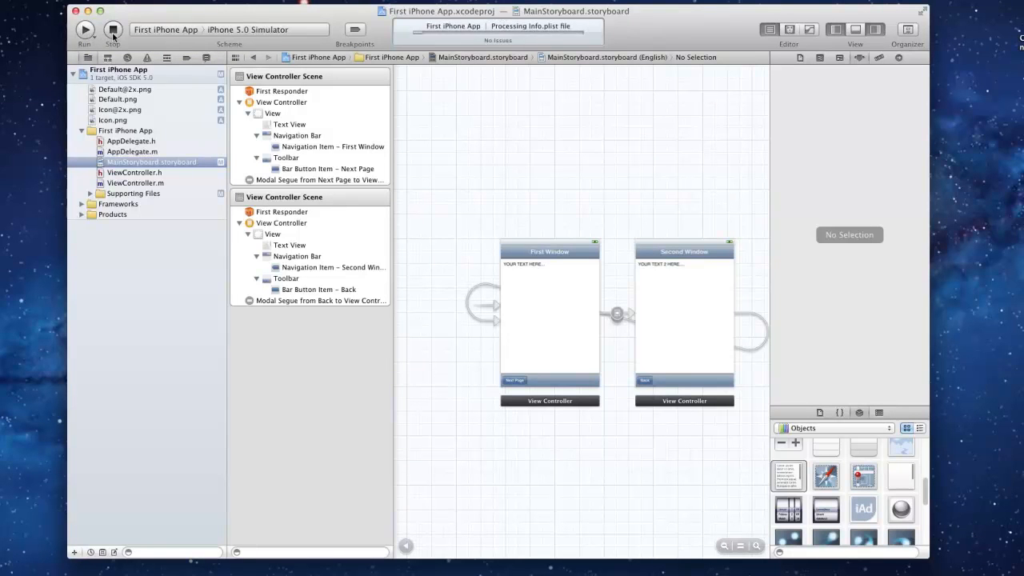
click(84, 30)
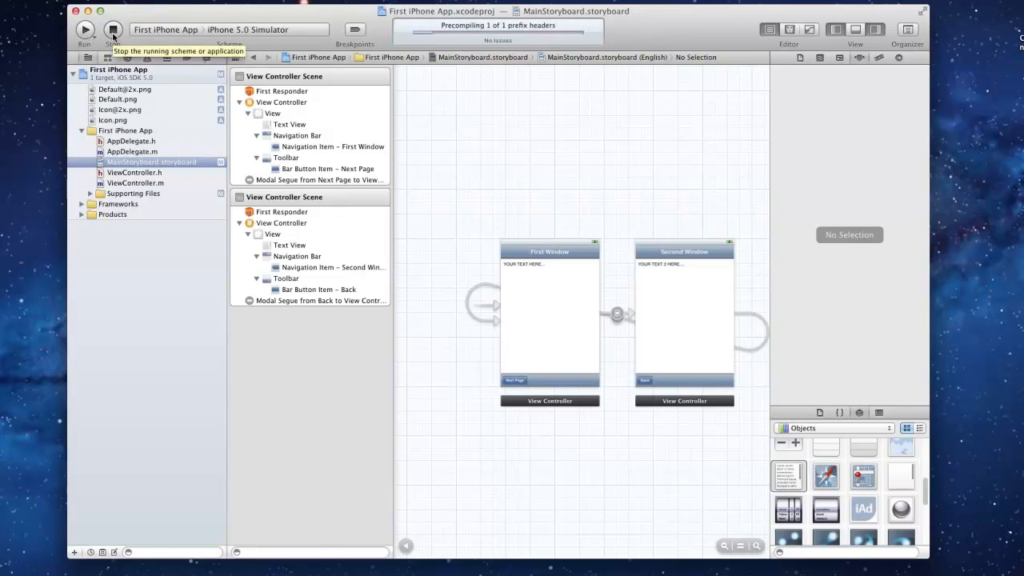
mouse_move(326, 32)
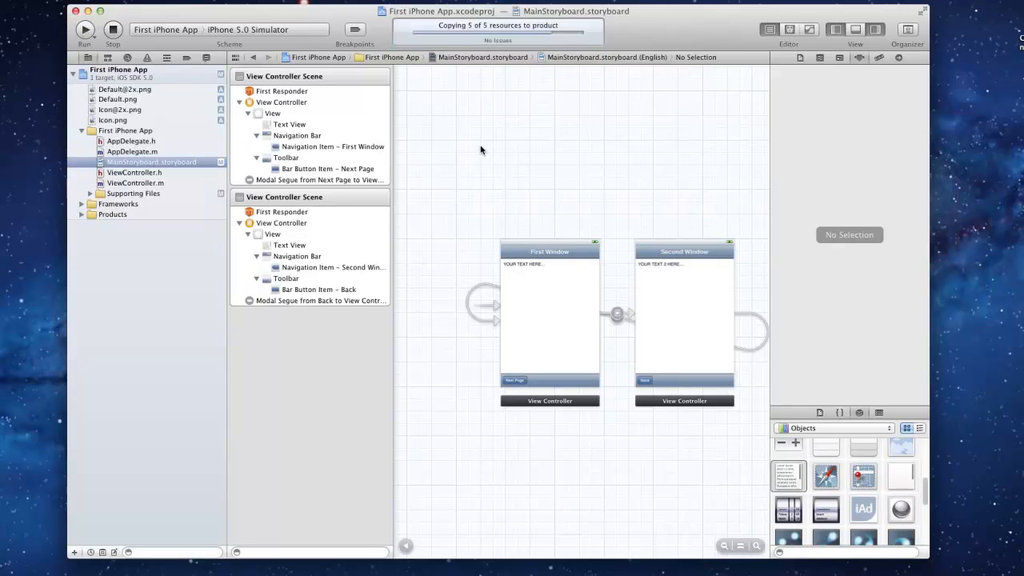
click(85, 29)
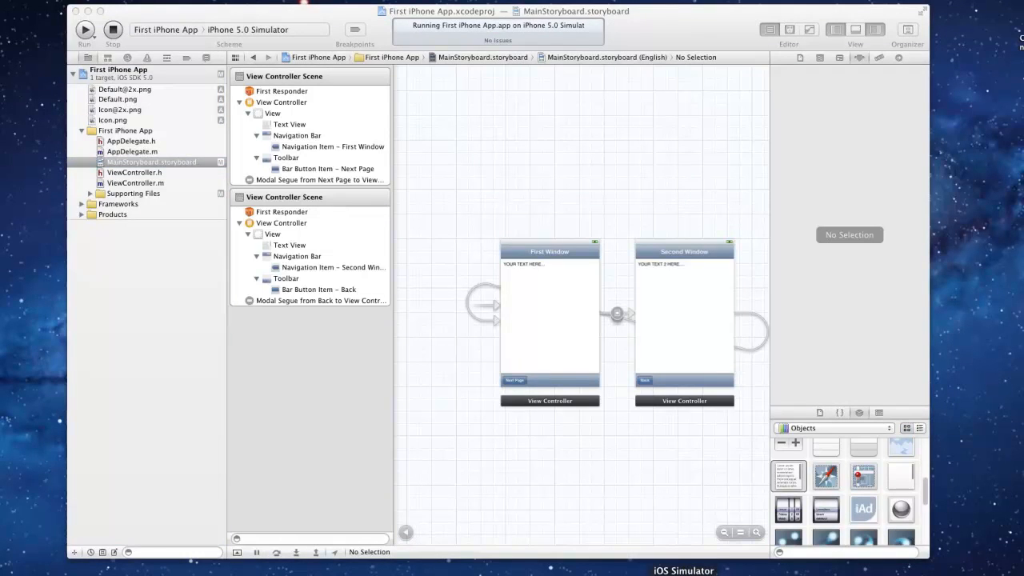
mouse_move(635, 488)
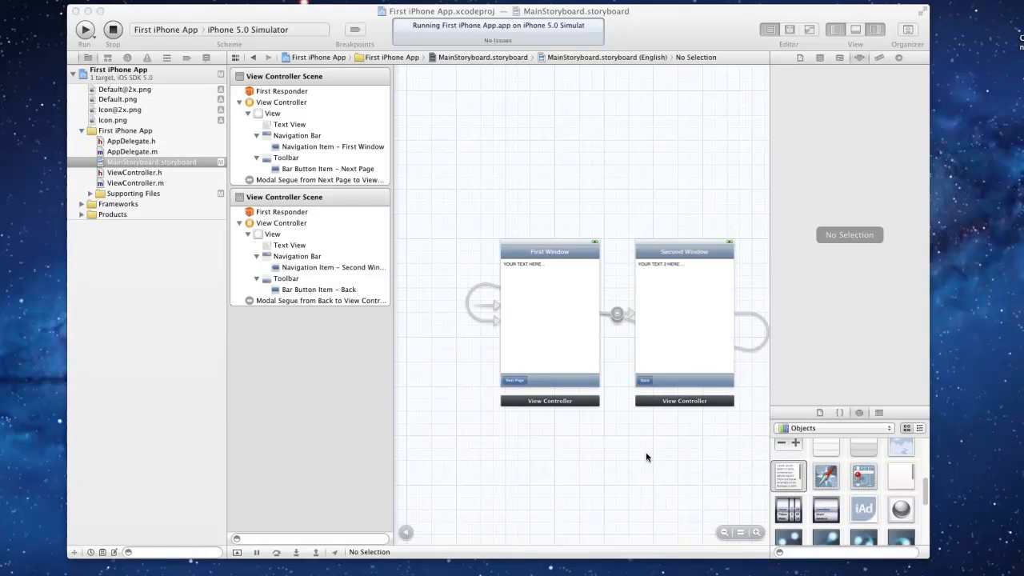
mouse_move(646, 515)
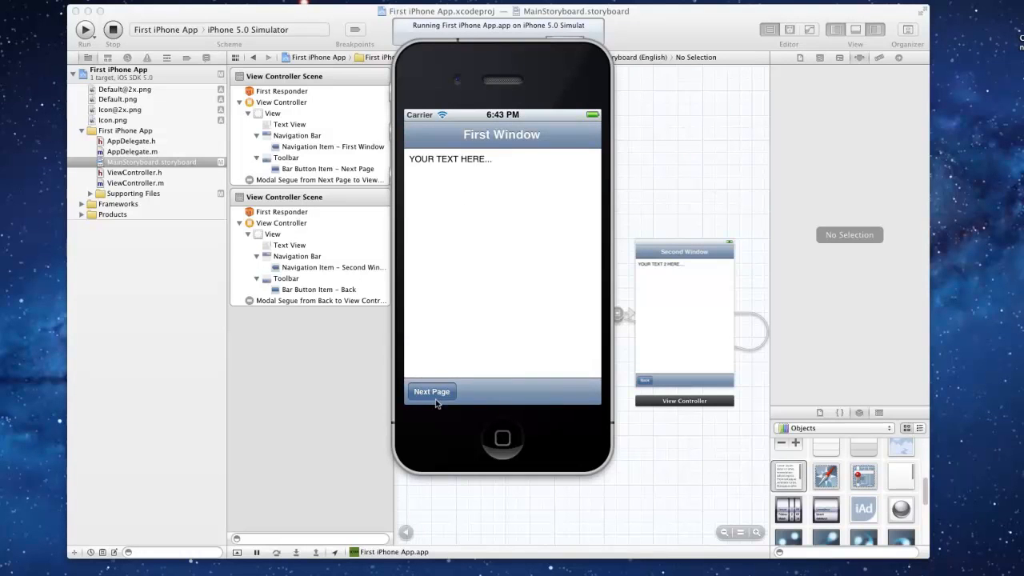
- Tap Next Page and Back twice to switch windows, then go to the home screen
click(431, 391)
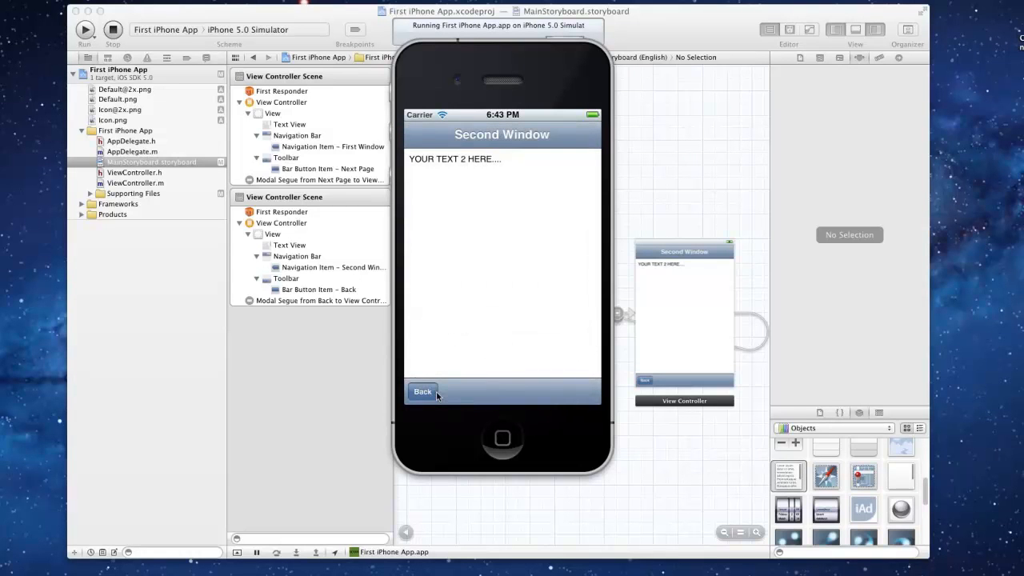
click(423, 391)
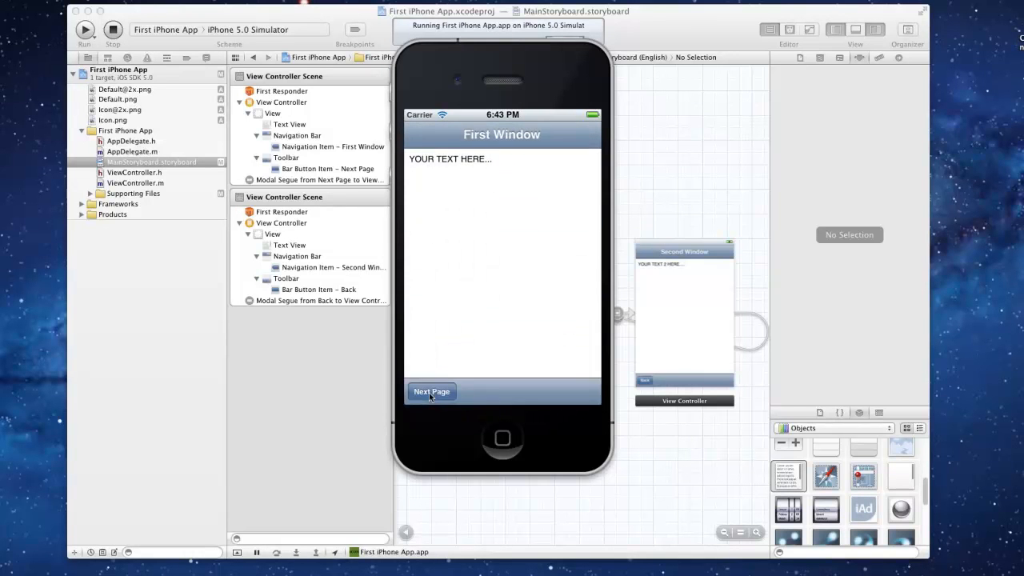
click(431, 391)
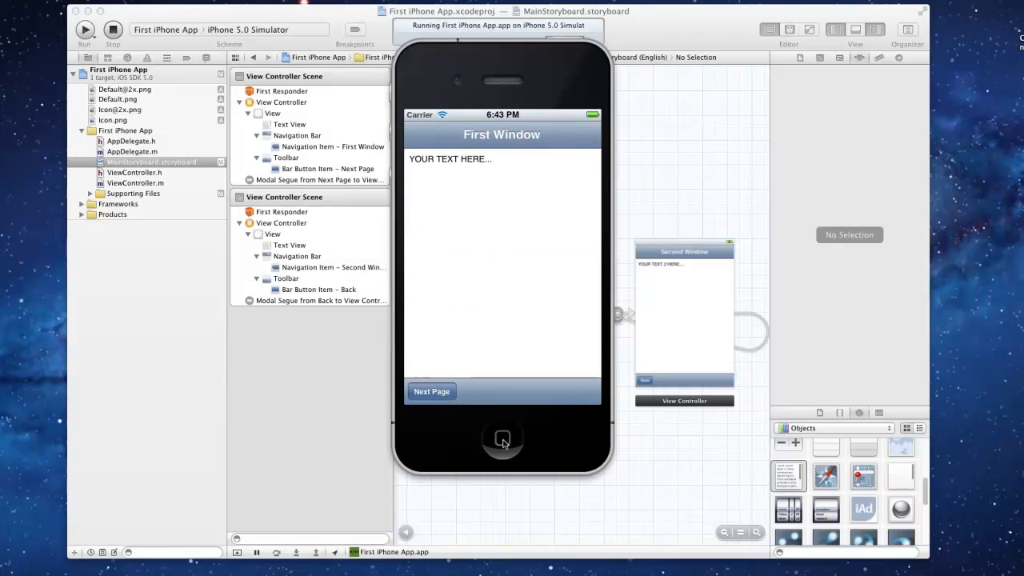
click(431, 391)
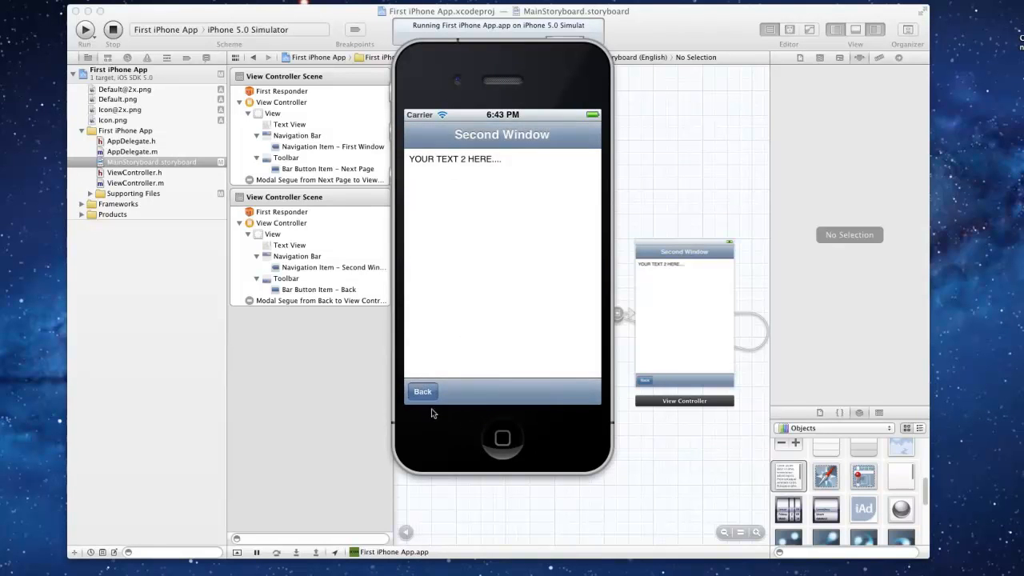
click(422, 391)
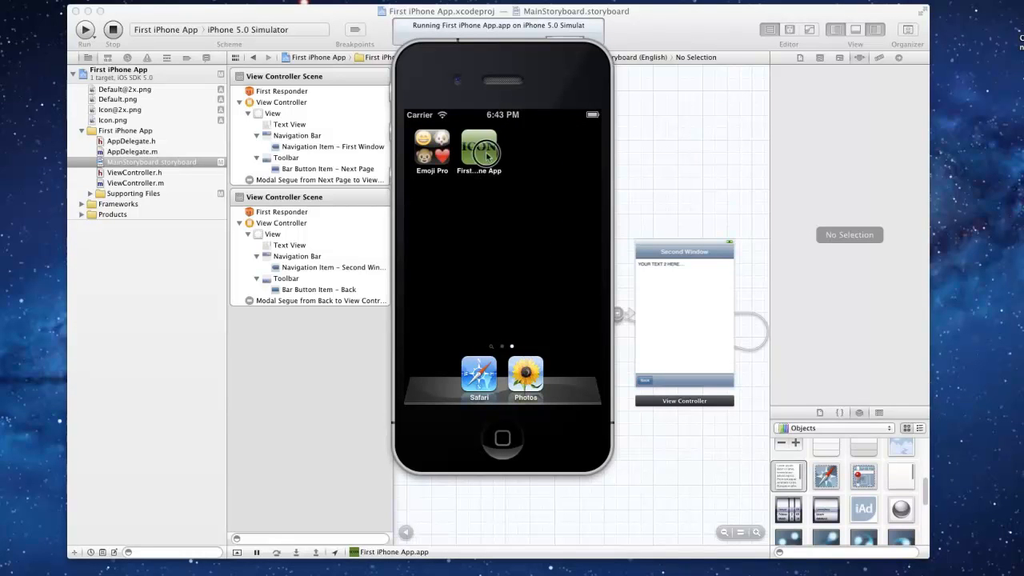
click(478, 146)
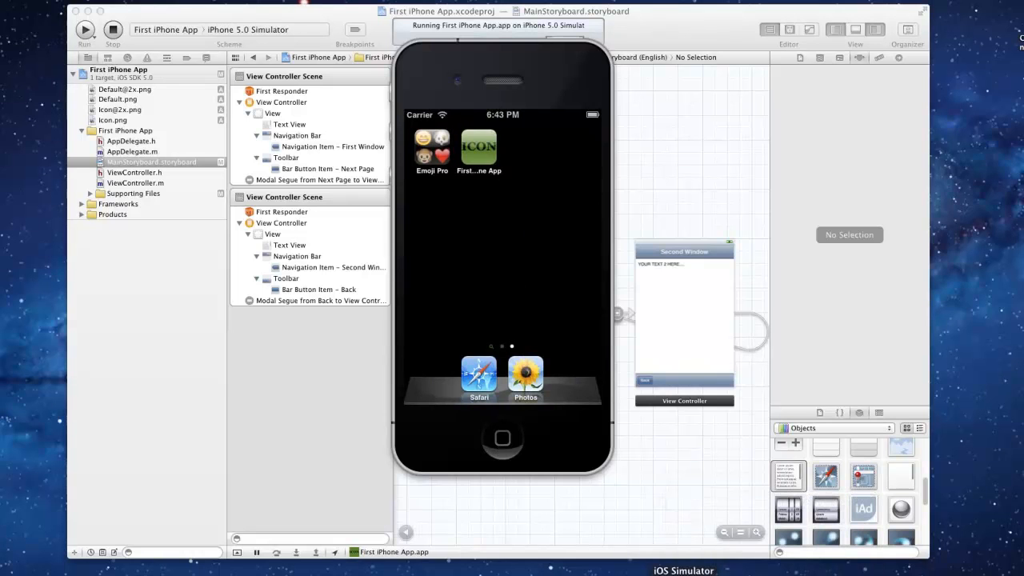
- Stop the simulator run and reselect the First iPhone App project in the Project Navigator
click(113, 29)
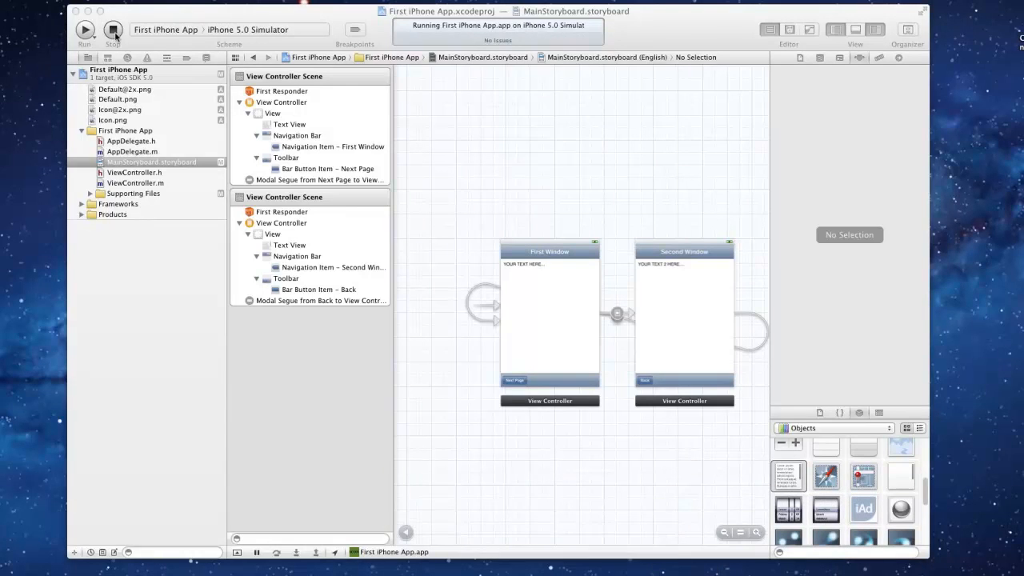
click(85, 30)
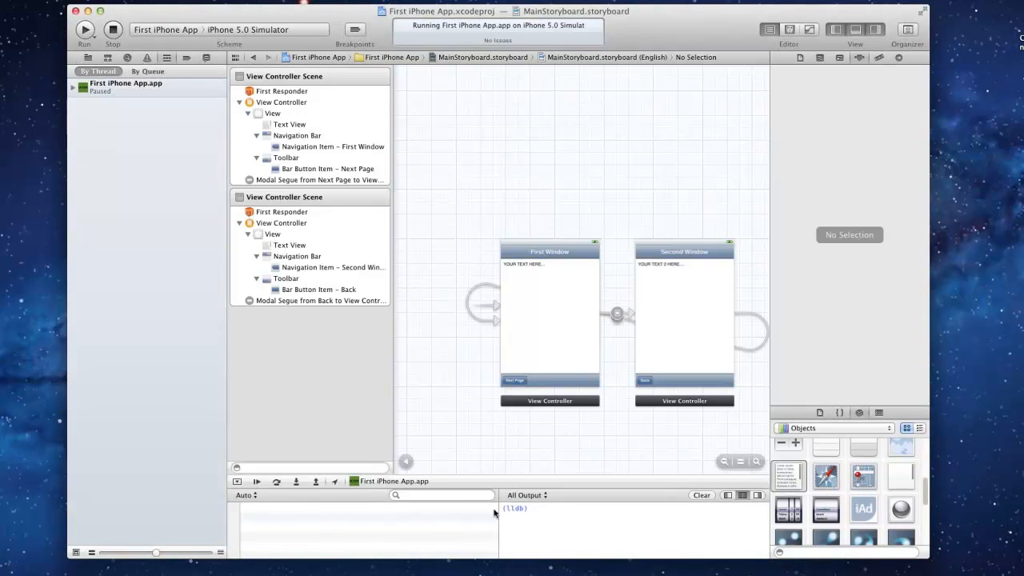
mouse_move(526, 514)
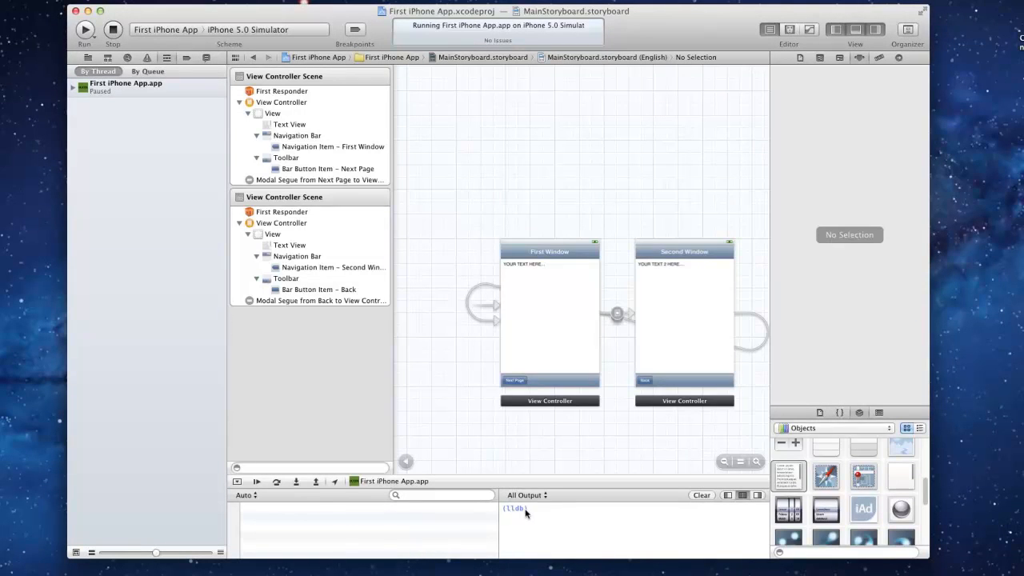
mouse_move(111, 6)
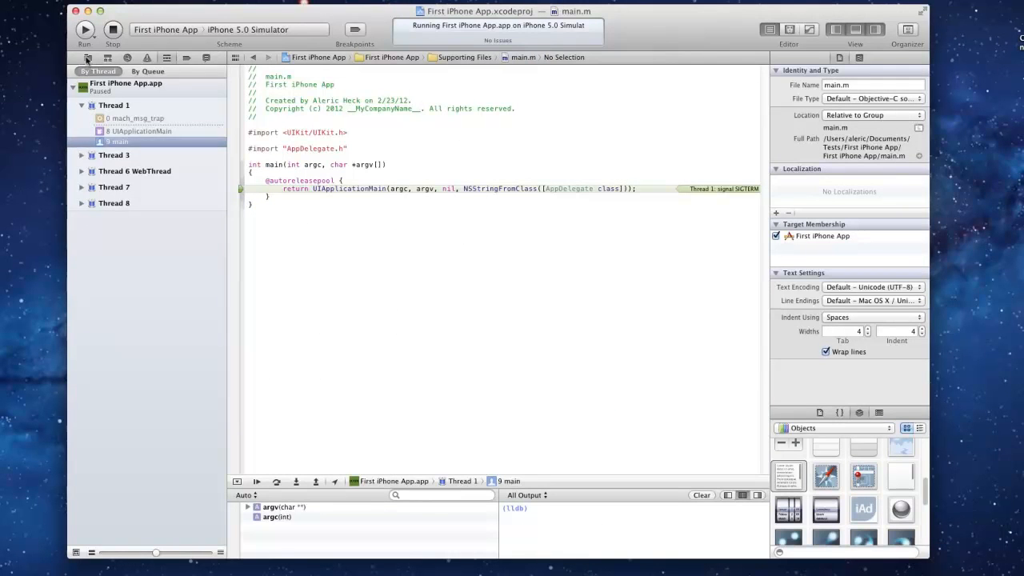
click(87, 58)
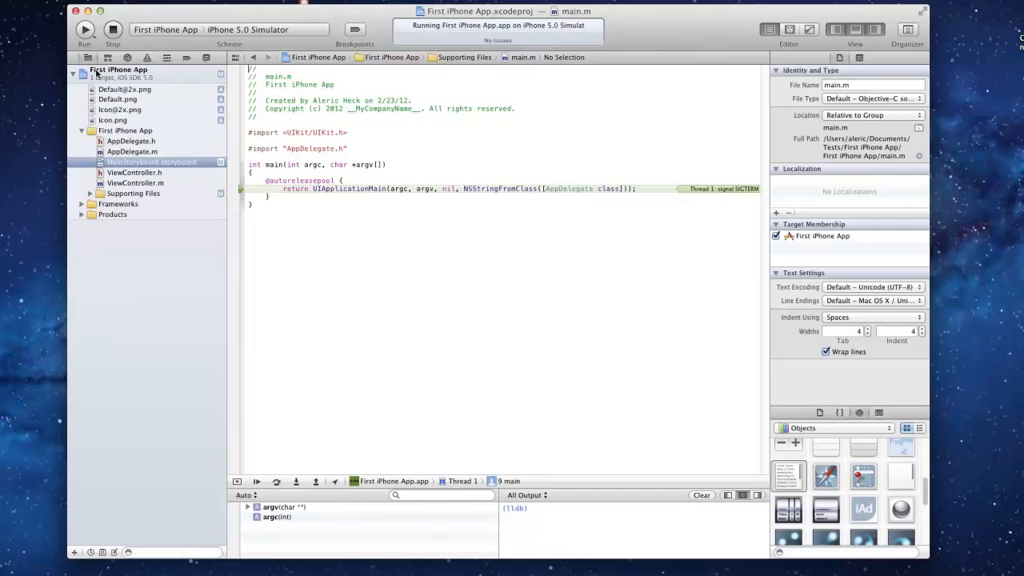
click(118, 70)
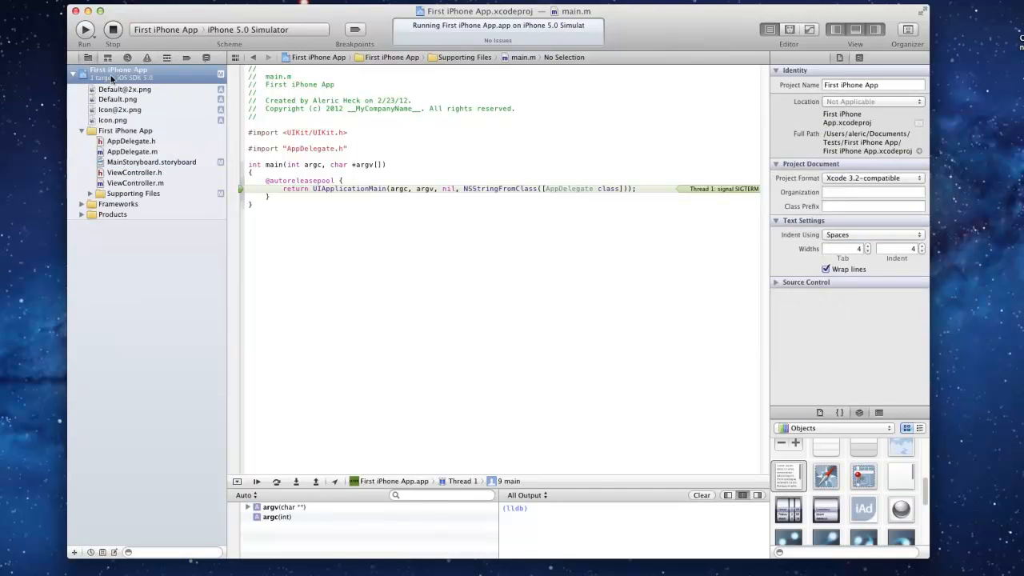
- Check that the First iPhone App target Summary lists MainStoryboard as Main Storyboard
click(118, 70)
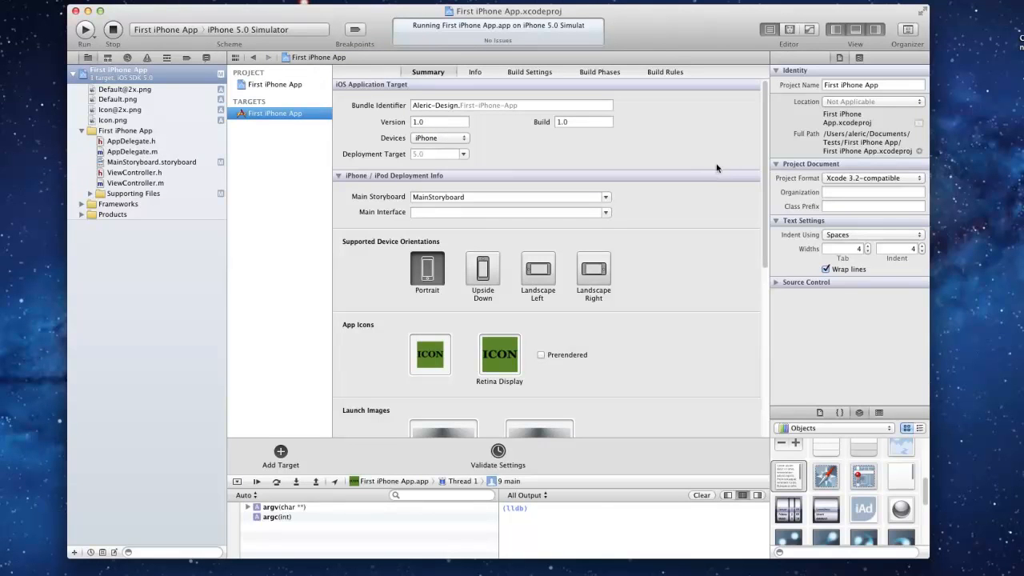
scroll(down, 3)
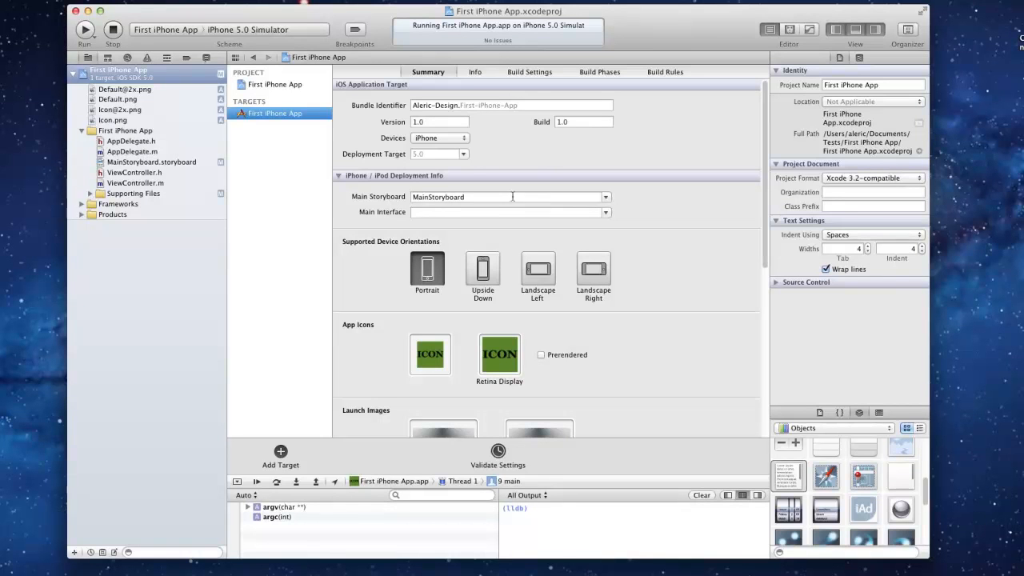
mouse_move(413, 204)
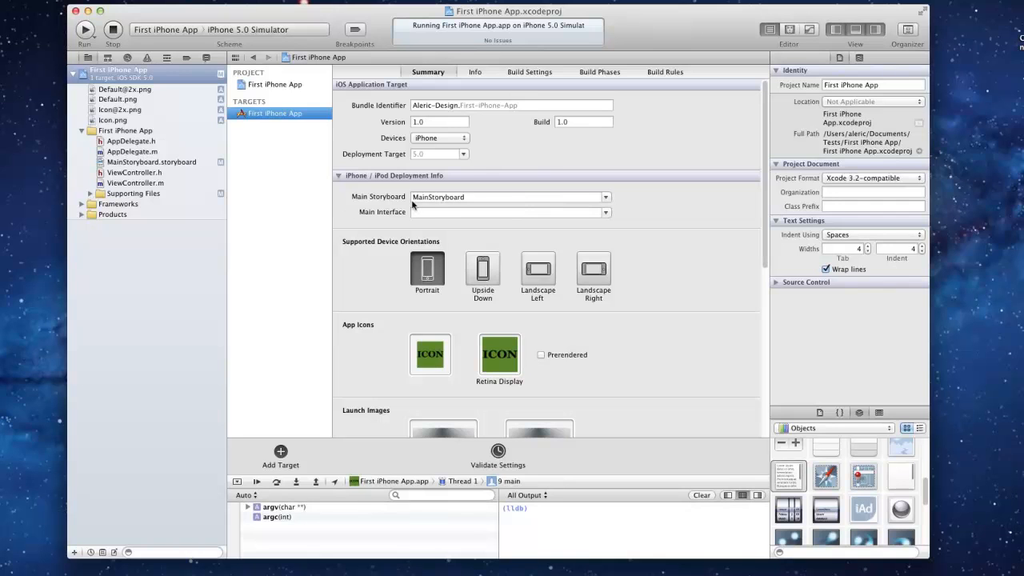